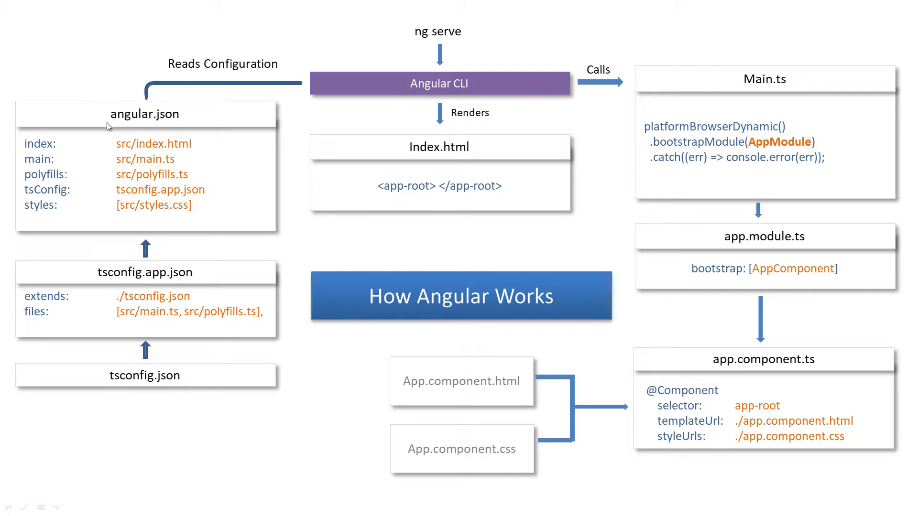
{"action": "mouse_move", "coordinate": [183, 129]}
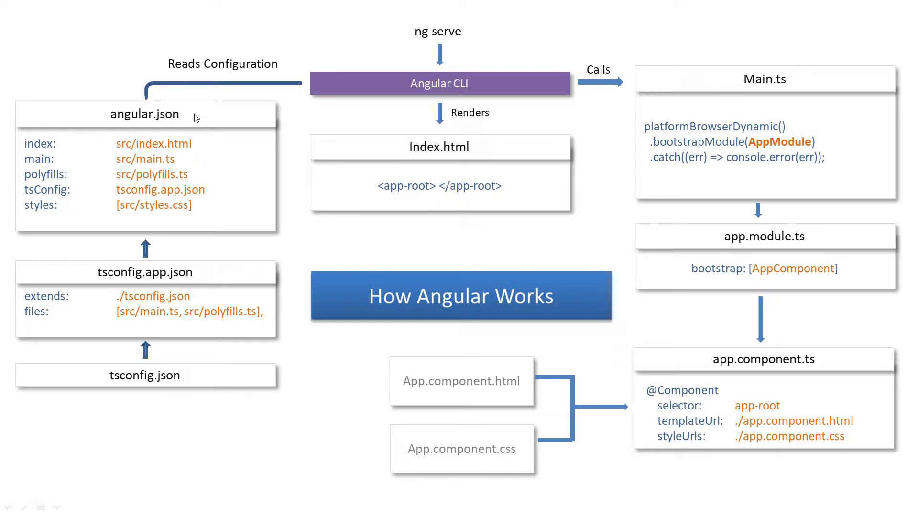
{"action": "mouse_move", "coordinate": [187, 159]}
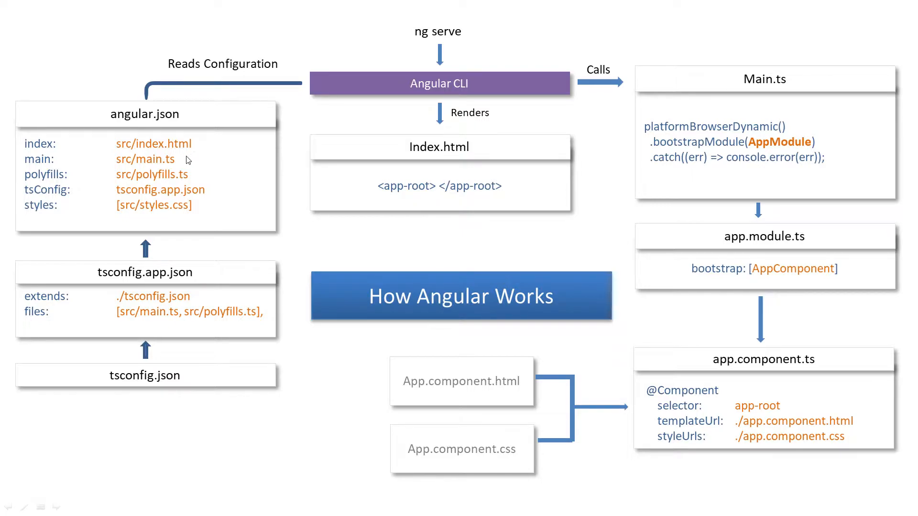
{"action": "mouse_move", "coordinate": [195, 177]}
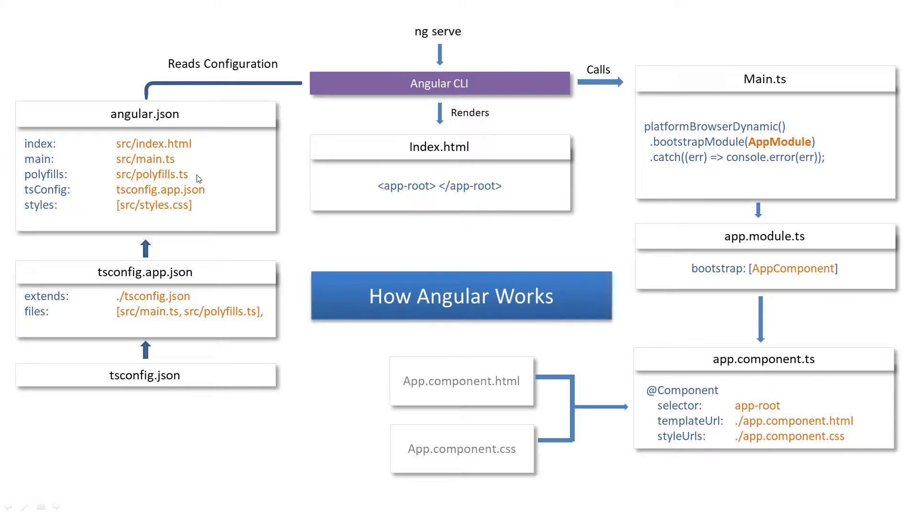
{"action": "mouse_move", "coordinate": [206, 198]}
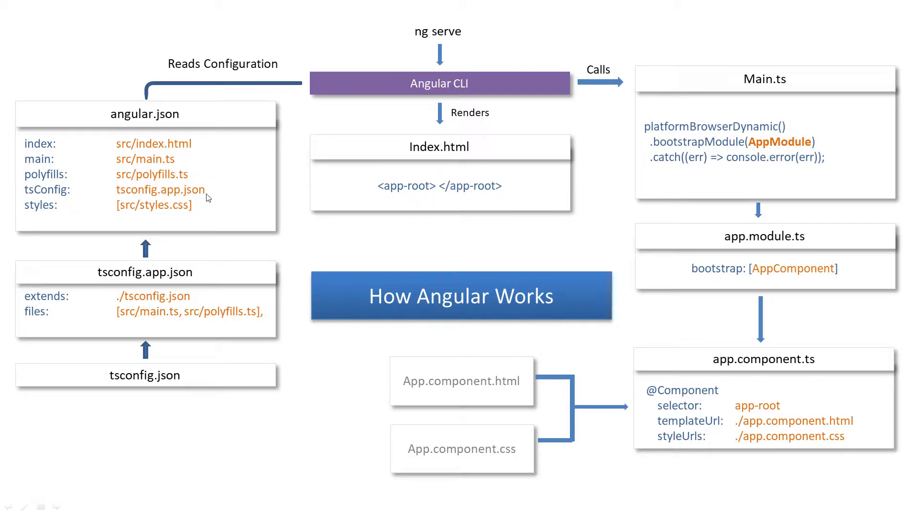
{"action": "mouse_move", "coordinate": [208, 211]}
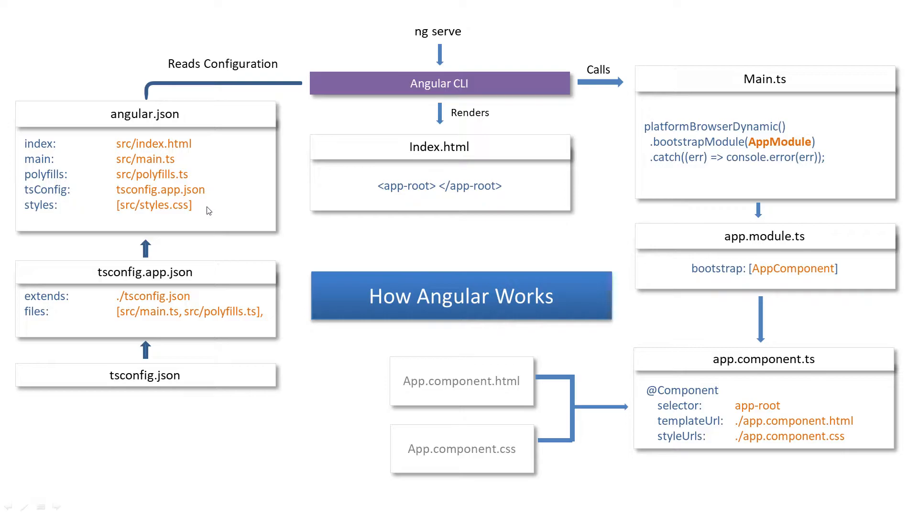
{"action": "mouse_move", "coordinate": [198, 212]}
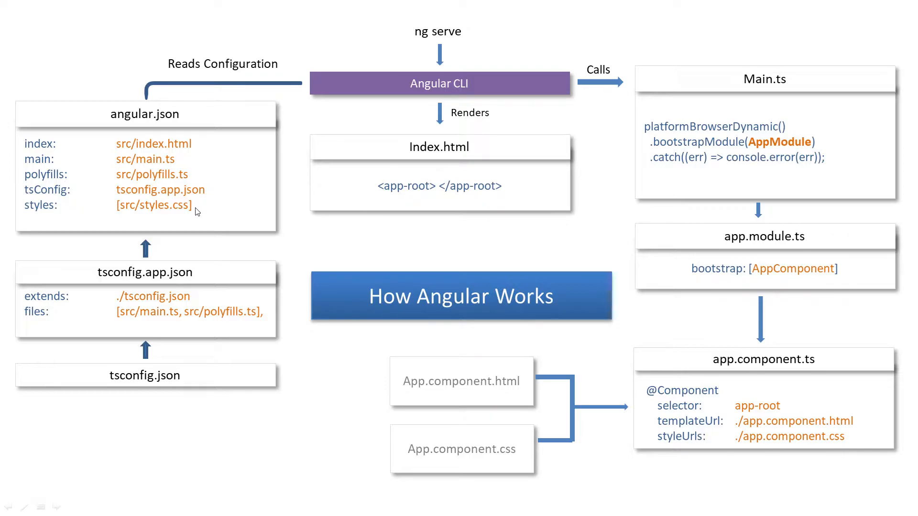
{"action": "mouse_move", "coordinate": [210, 215]}
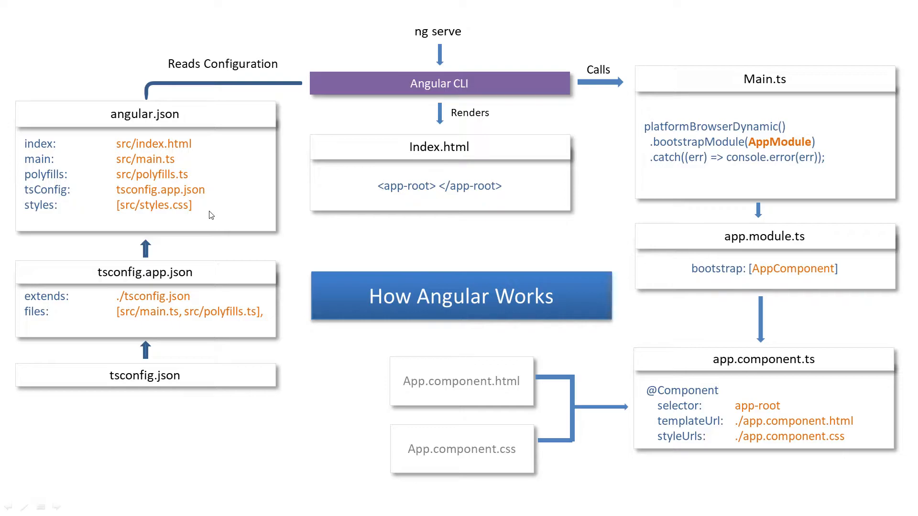
{"action": "mouse_move", "coordinate": [211, 195]}
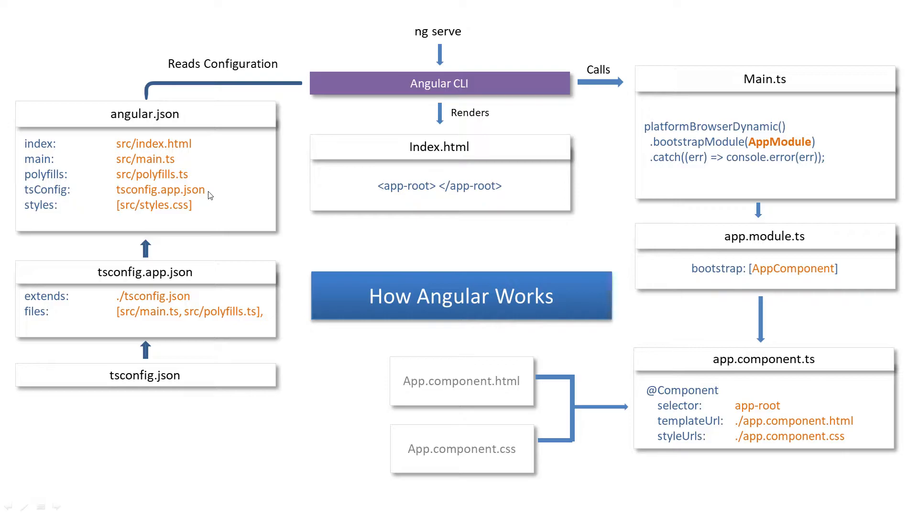
{"action": "mouse_move", "coordinate": [176, 201]}
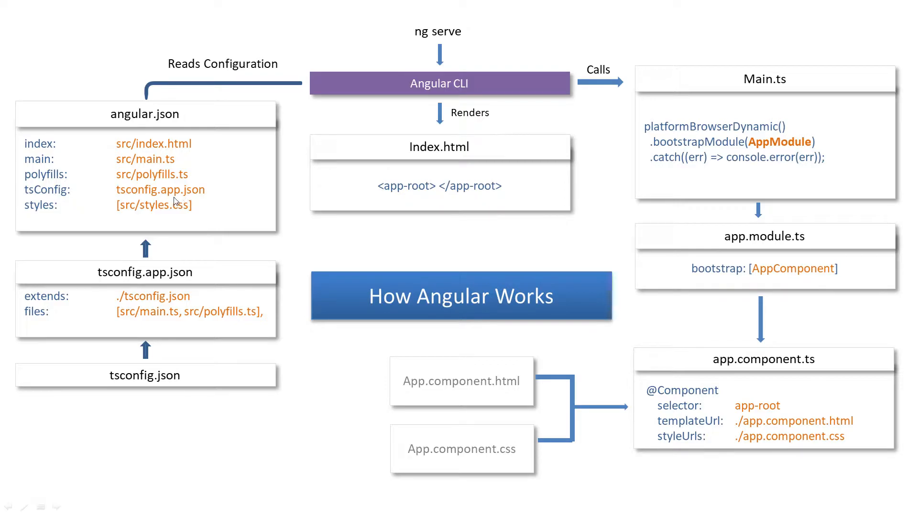
{"action": "mouse_move", "coordinate": [128, 284]}
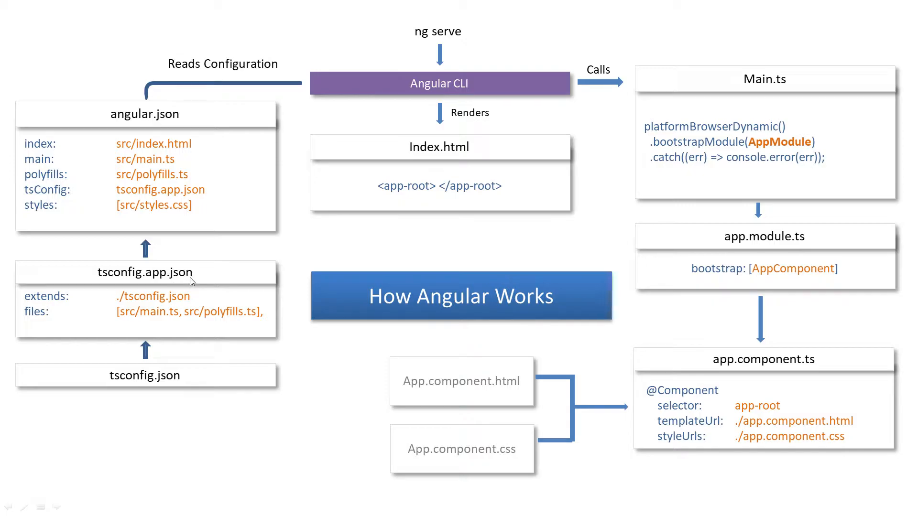
{"action": "mouse_move", "coordinate": [185, 287]}
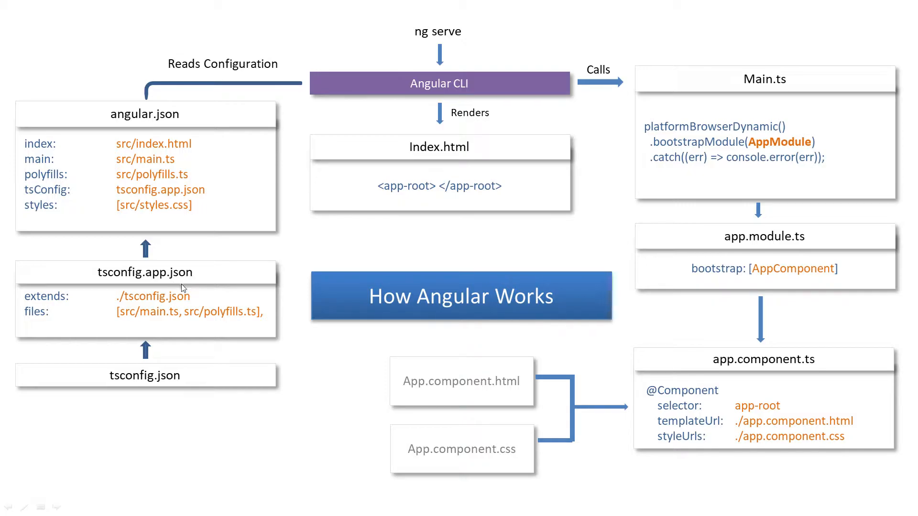
{"action": "mouse_move", "coordinate": [109, 387]}
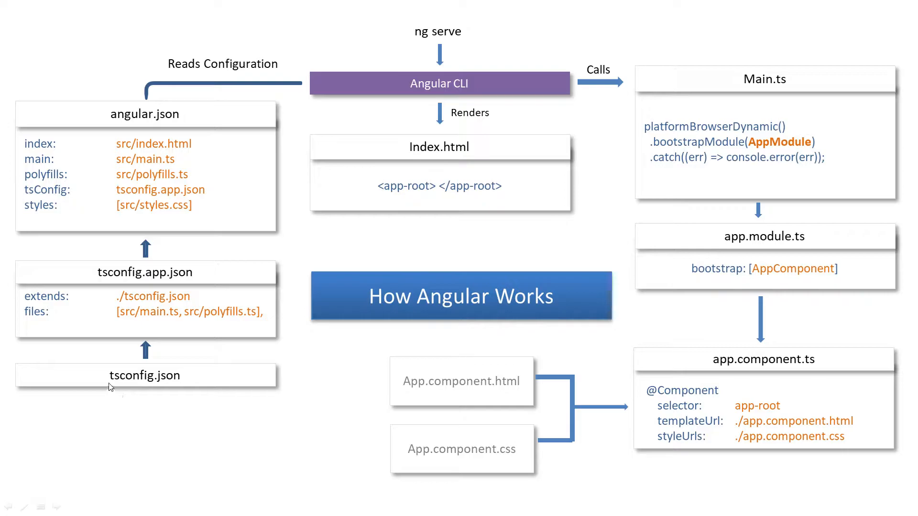
{"action": "mouse_move", "coordinate": [182, 389]}
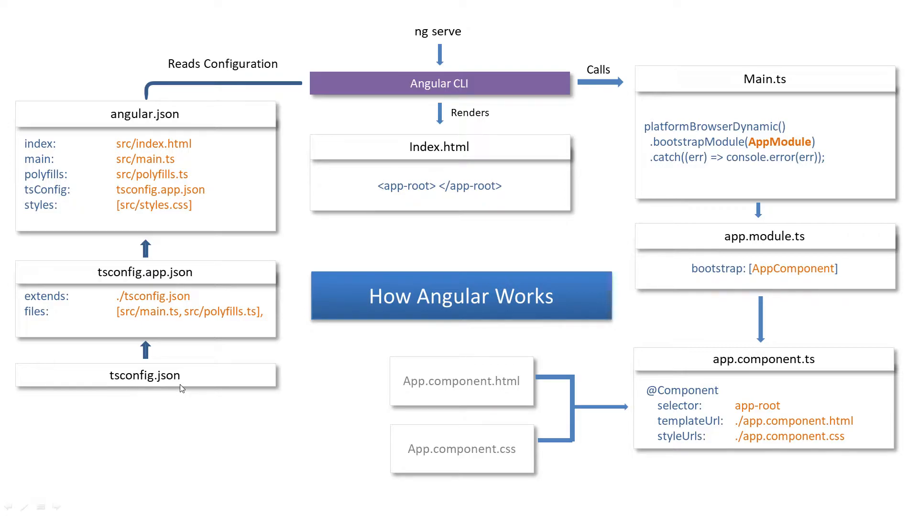
{"action": "mouse_move", "coordinate": [222, 347]}
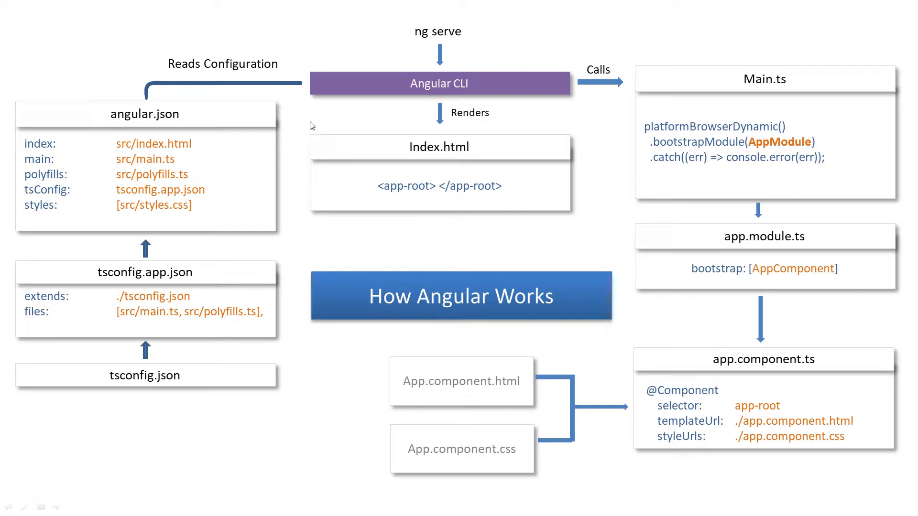
{"action": "mouse_move", "coordinate": [469, 97]}
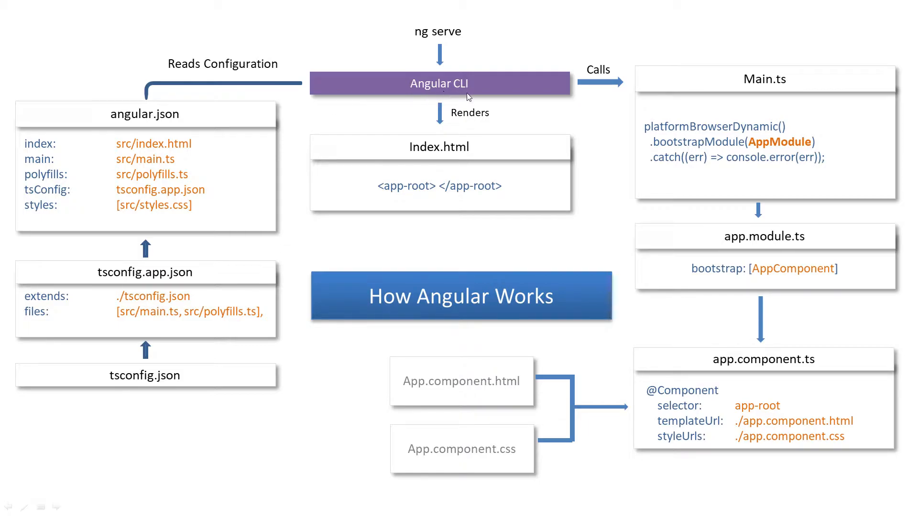
{"action": "mouse_move", "coordinate": [198, 155]}
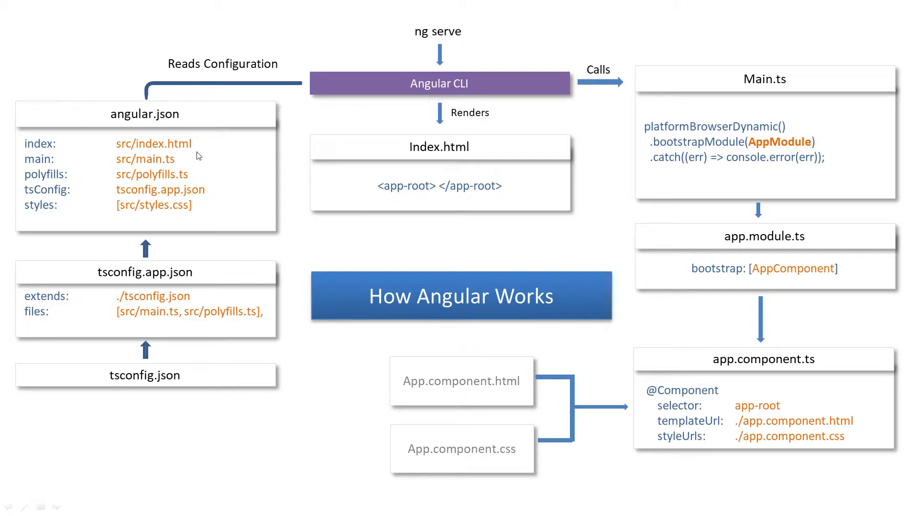
{"action": "mouse_move", "coordinate": [182, 159]}
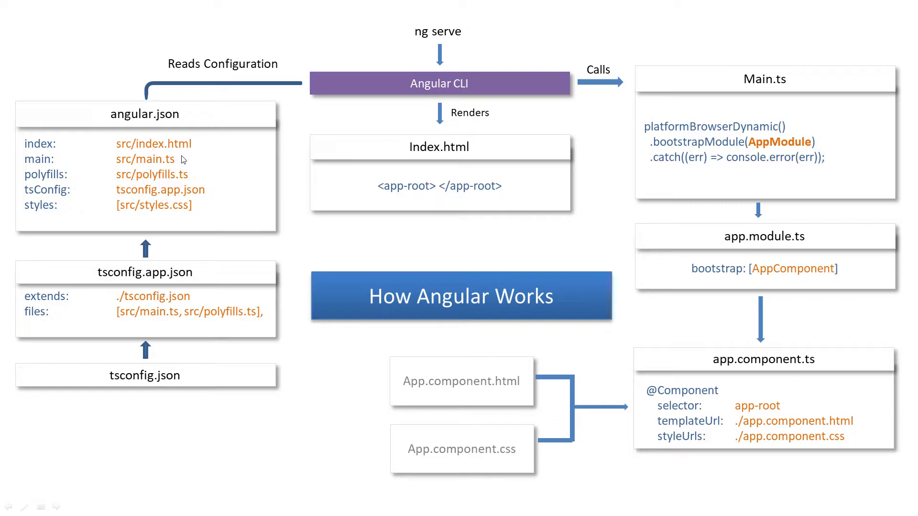
{"action": "mouse_move", "coordinate": [195, 204]}
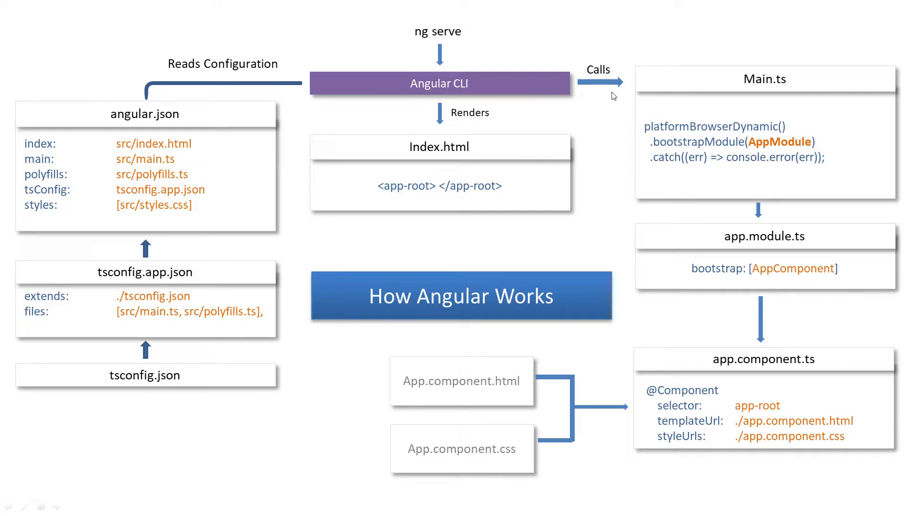
{"action": "mouse_move", "coordinate": [784, 90]}
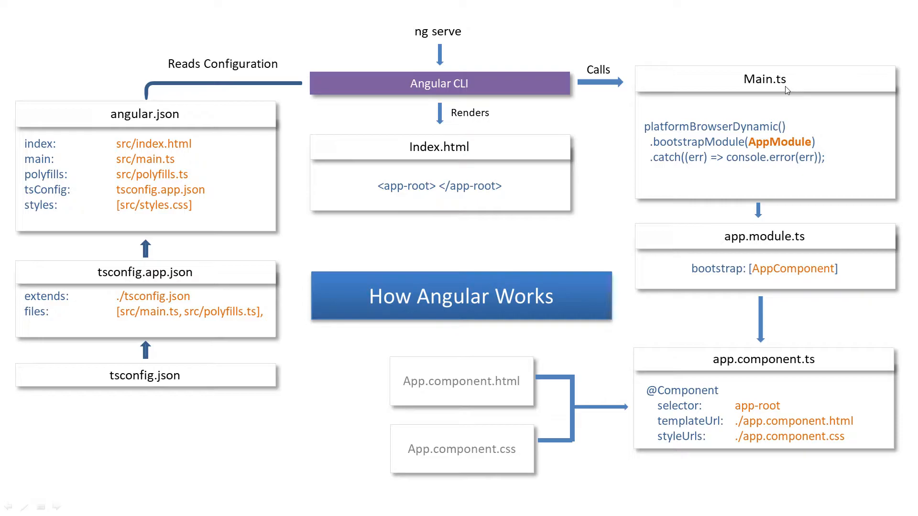
{"action": "mouse_move", "coordinate": [754, 154]}
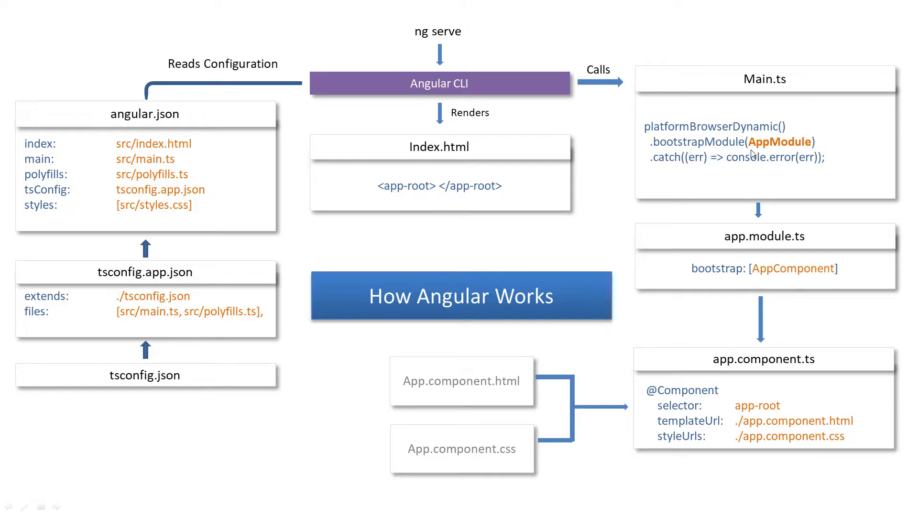
{"action": "mouse_move", "coordinate": [697, 152]}
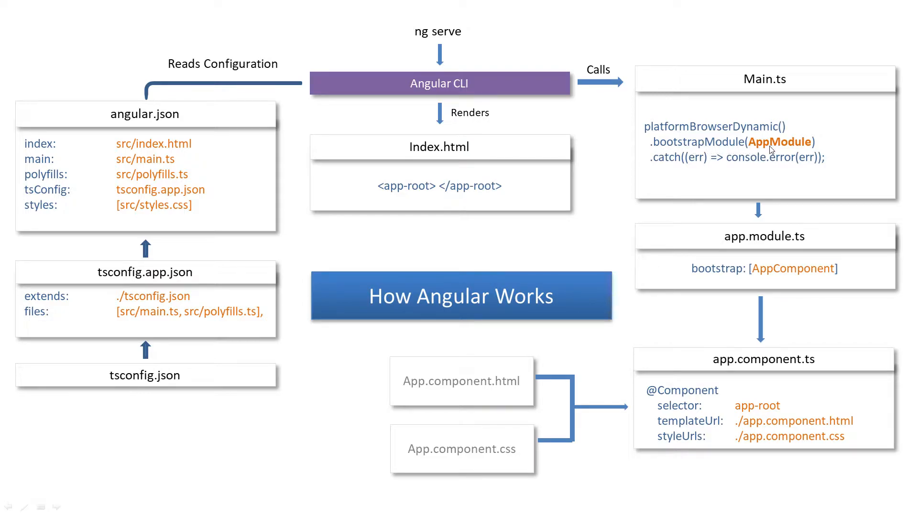
{"action": "mouse_move", "coordinate": [831, 151]}
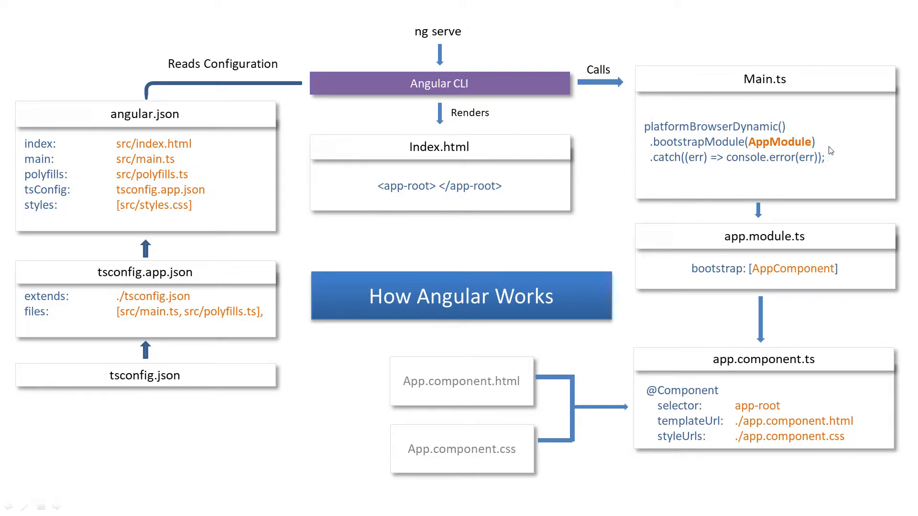
{"action": "mouse_move", "coordinate": [738, 250]}
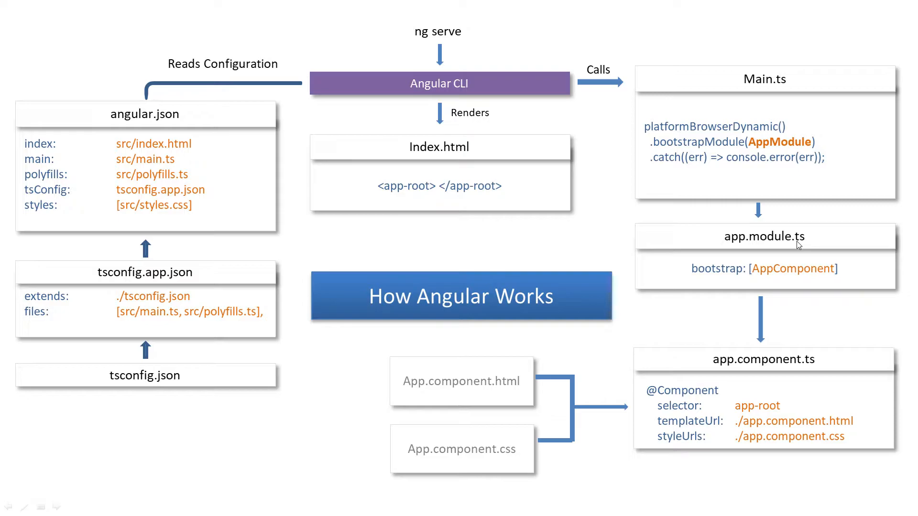
{"action": "mouse_move", "coordinate": [801, 246]}
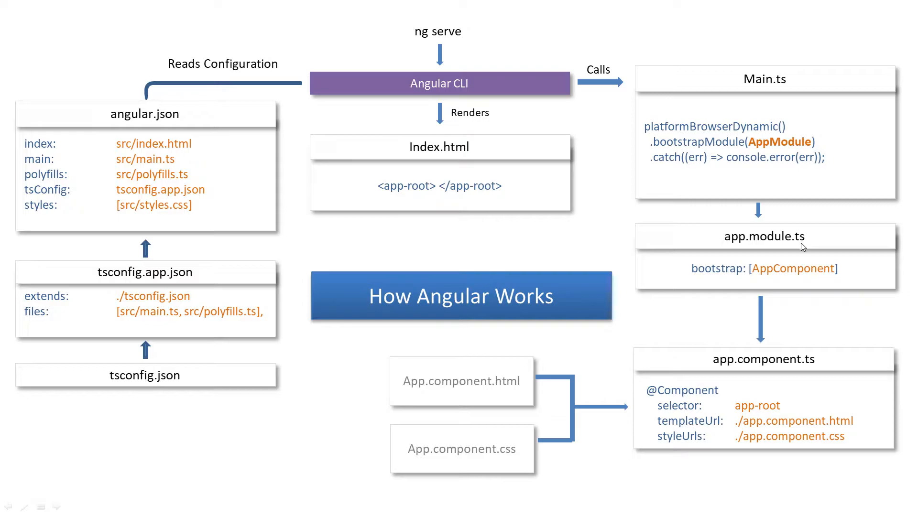
{"action": "mouse_move", "coordinate": [717, 279]}
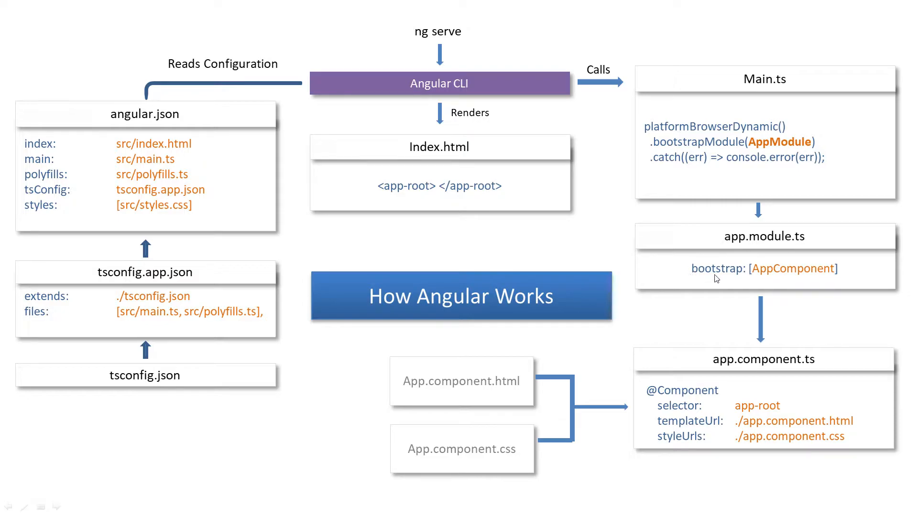
{"action": "mouse_move", "coordinate": [761, 280]}
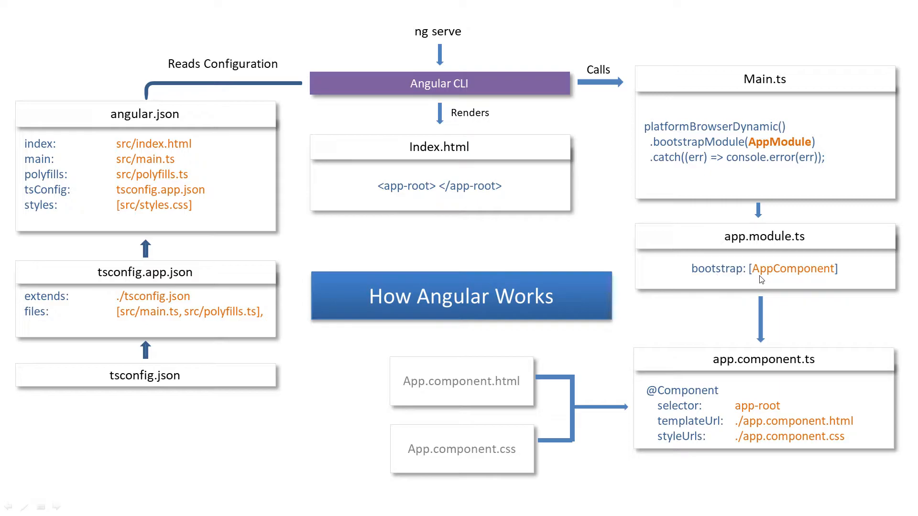
{"action": "mouse_move", "coordinate": [834, 280]}
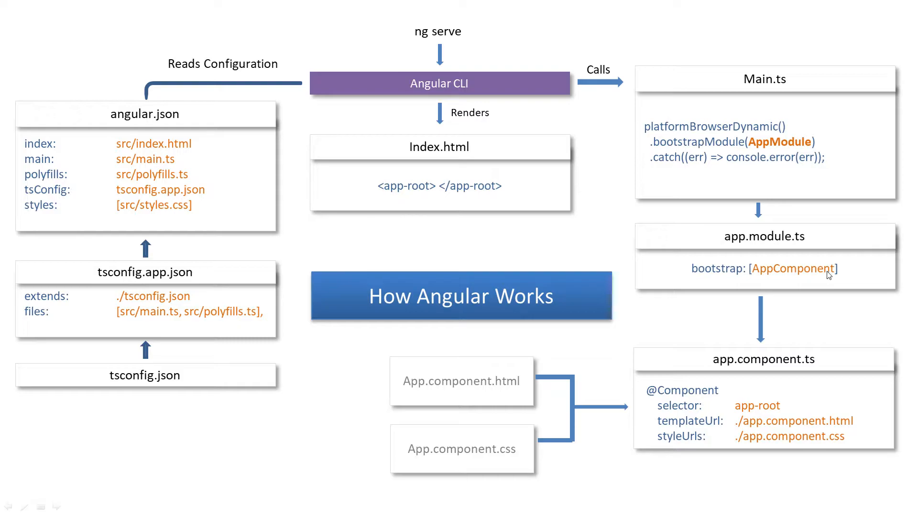
{"action": "mouse_move", "coordinate": [774, 312]}
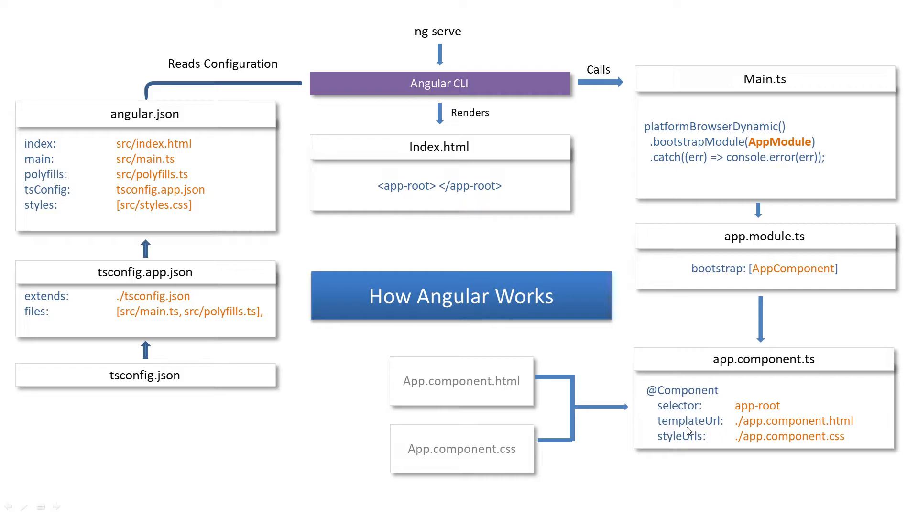
{"action": "mouse_move", "coordinate": [668, 451]}
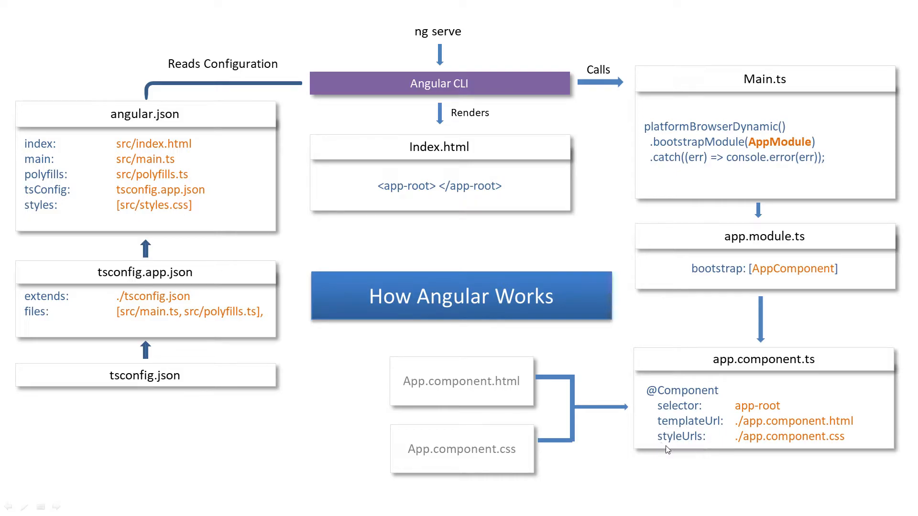
{"action": "mouse_move", "coordinate": [598, 446]}
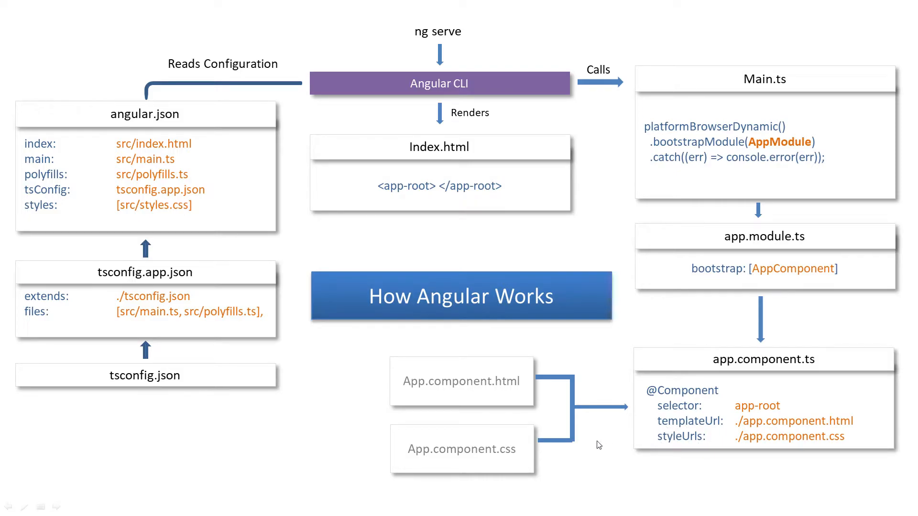
{"action": "mouse_move", "coordinate": [546, 476]}
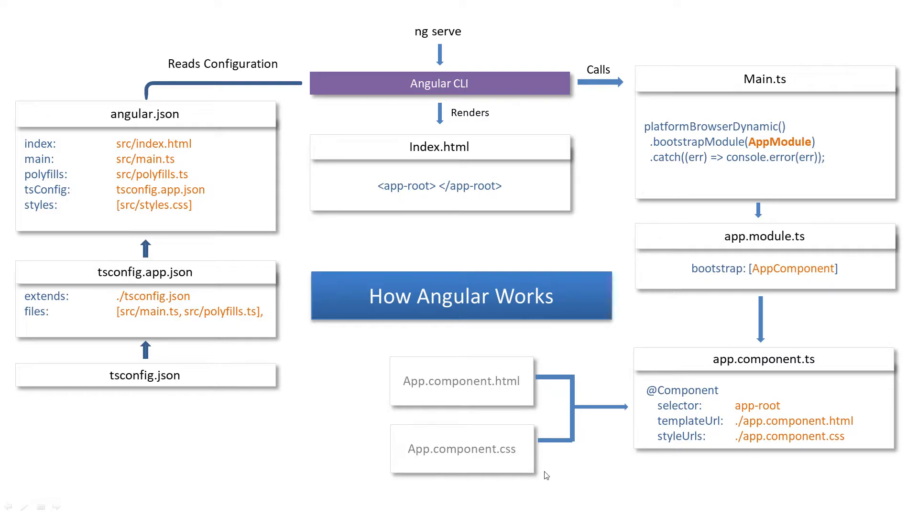
{"action": "mouse_move", "coordinate": [521, 353]}
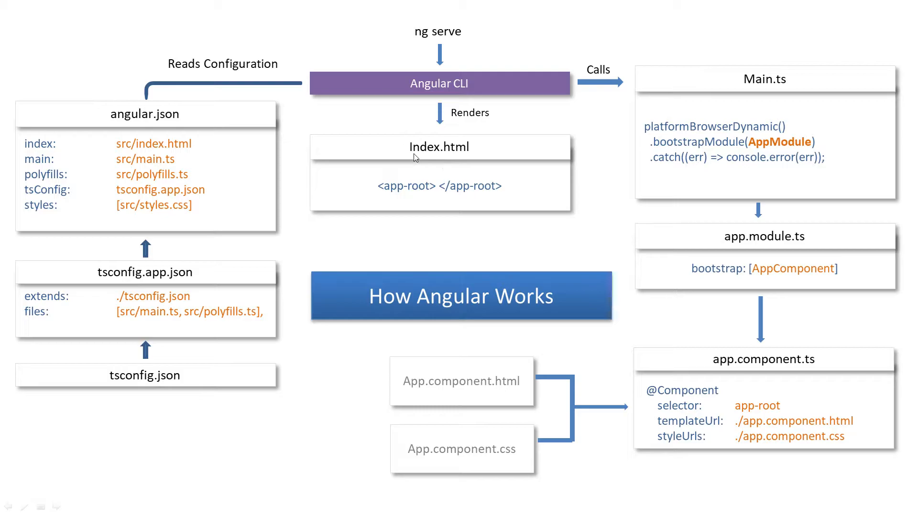
{"action": "mouse_move", "coordinate": [474, 162]}
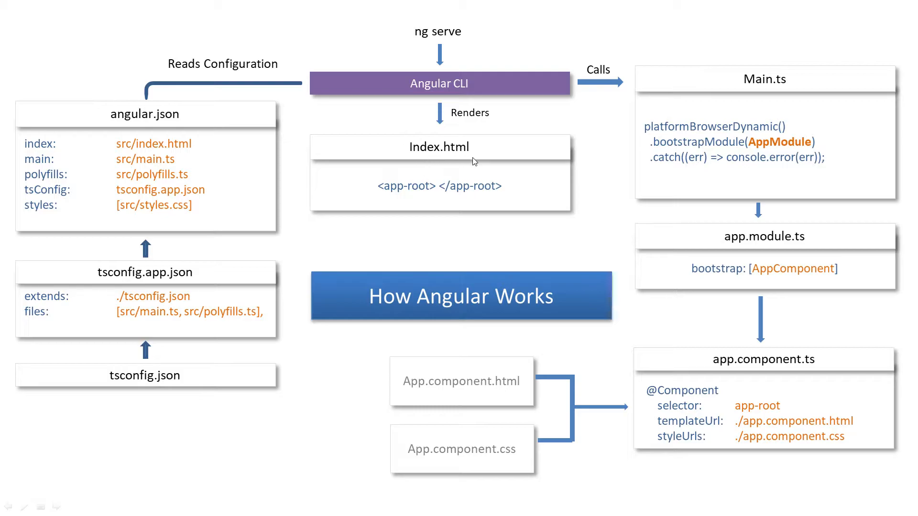
{"action": "mouse_move", "coordinate": [194, 154]}
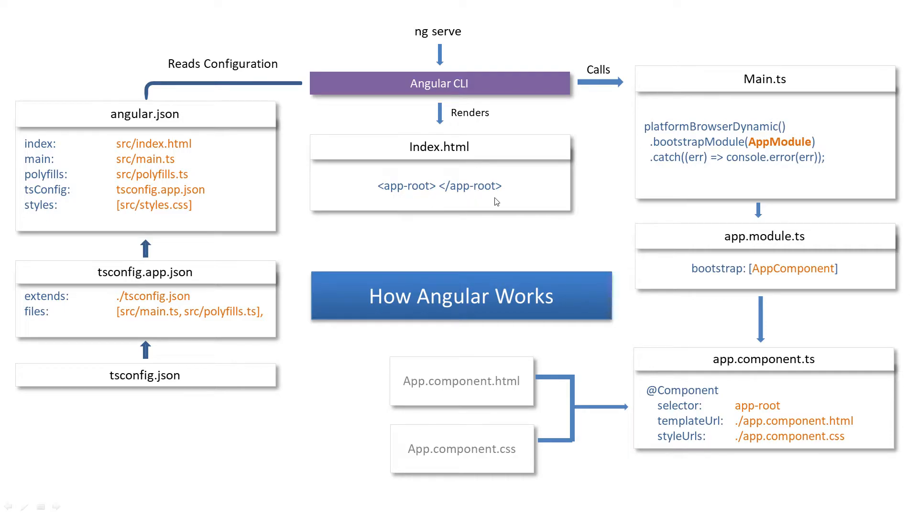
{"action": "mouse_move", "coordinate": [722, 402]}
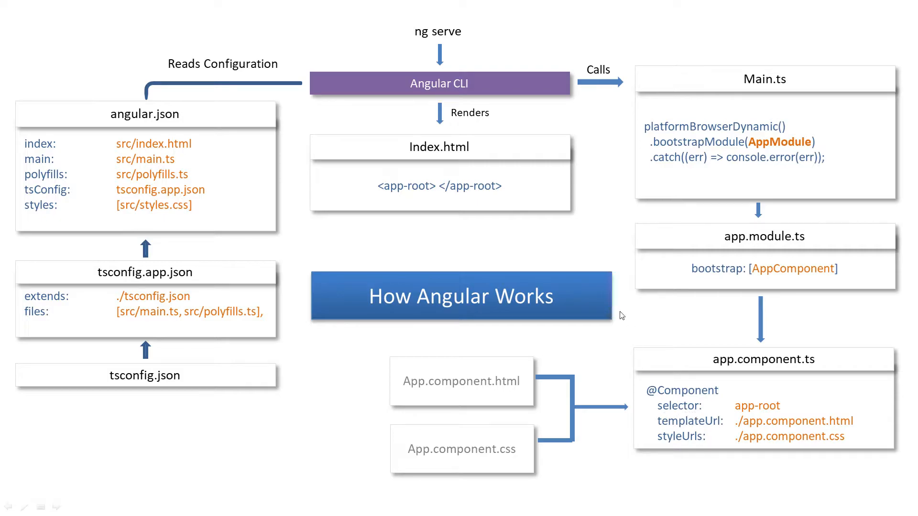
{"action": "mouse_move", "coordinate": [479, 198]}
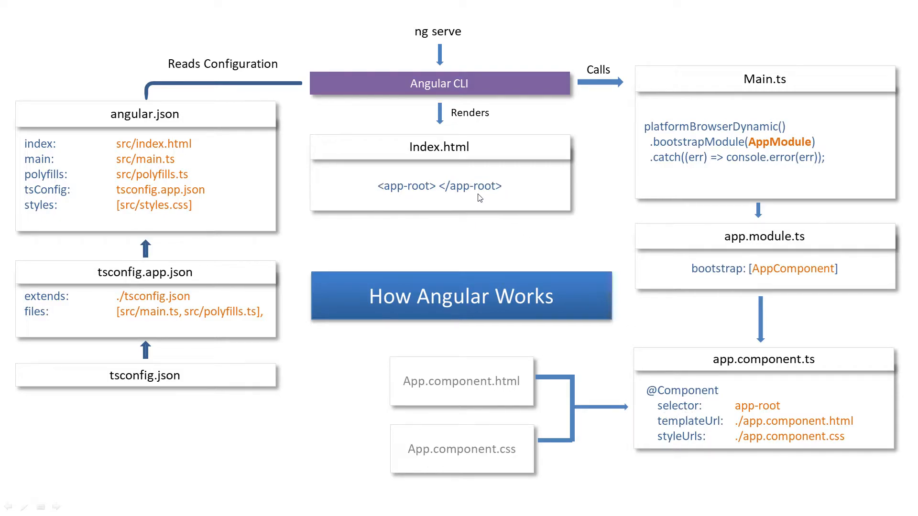
{"action": "mouse_move", "coordinate": [495, 398]}
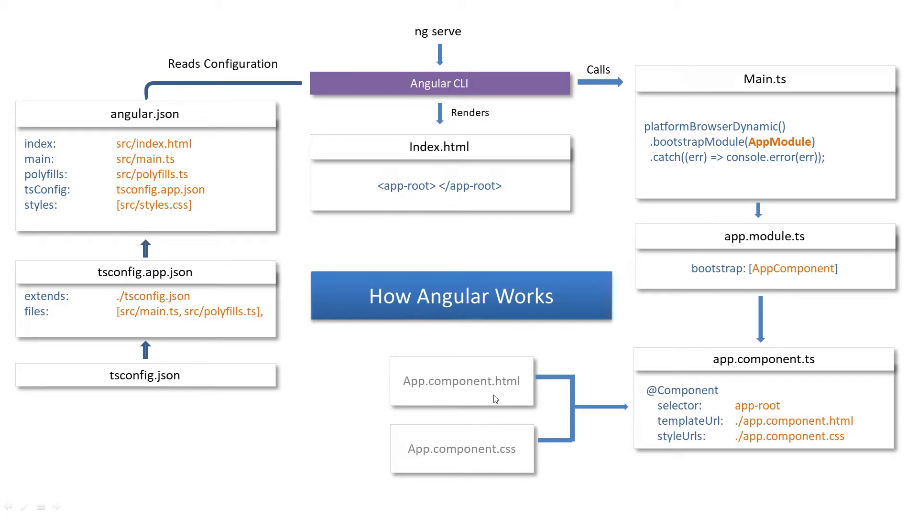
{"action": "mouse_move", "coordinate": [505, 399]}
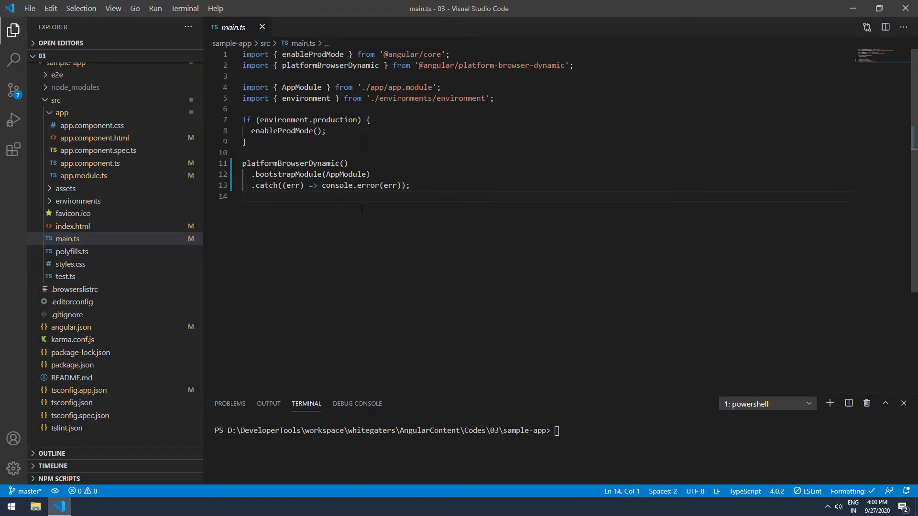
Open angular.json to check that main points to src/main.ts, then select main.ts
{"action": "double_click", "coordinate": [346, 174]}
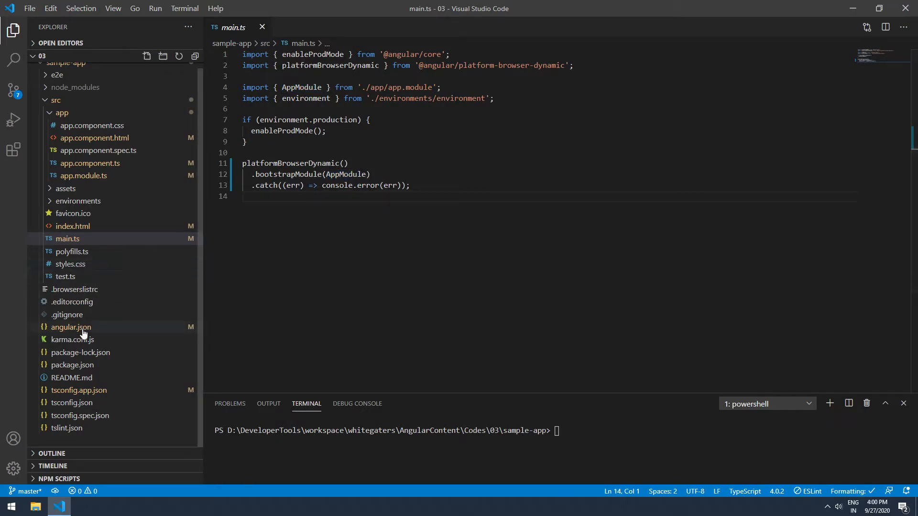
{"action": "left_click", "coordinate": [71, 326]}
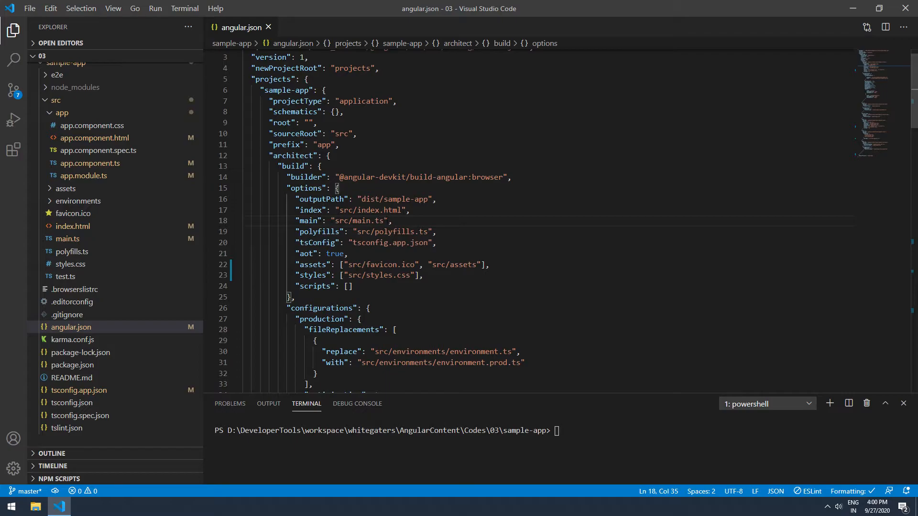
{"action": "left_click", "coordinate": [68, 239]}
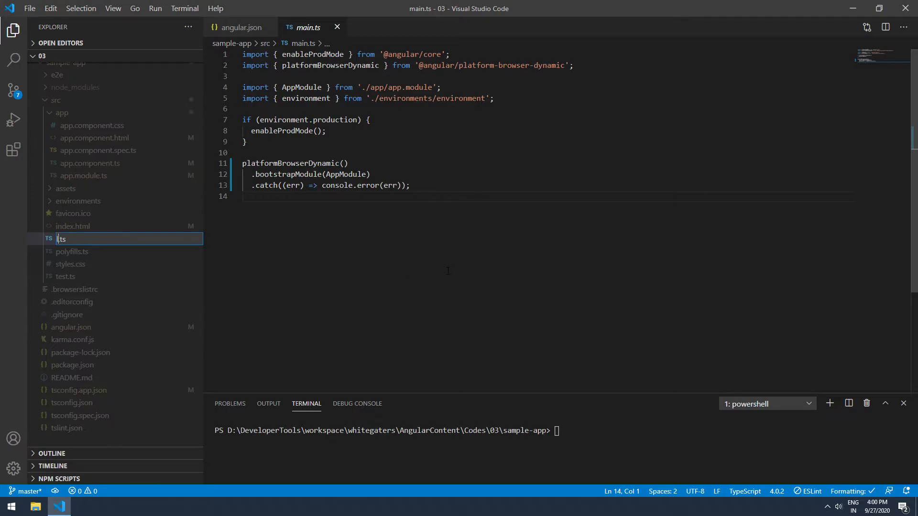
Rename main.ts to launcher.ts
{"action": "type", "text": "launcher"}
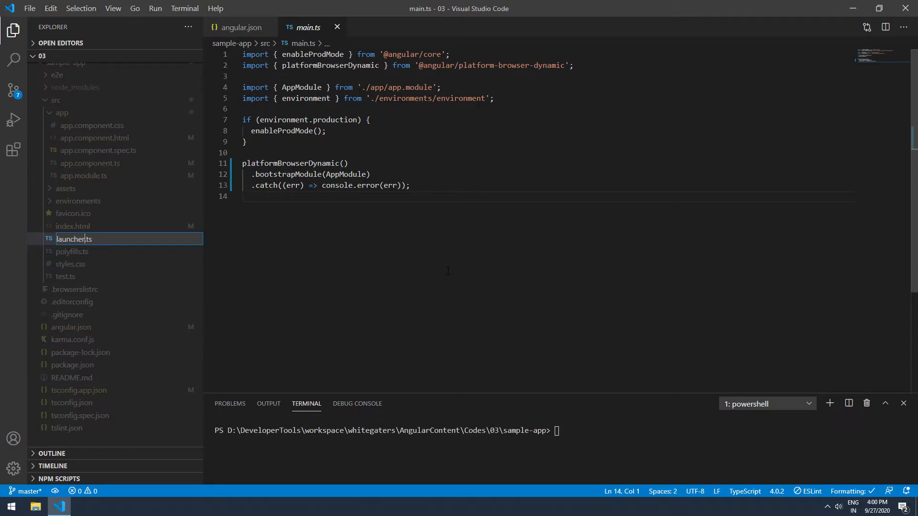
{"action": "key", "text": "Enter"}
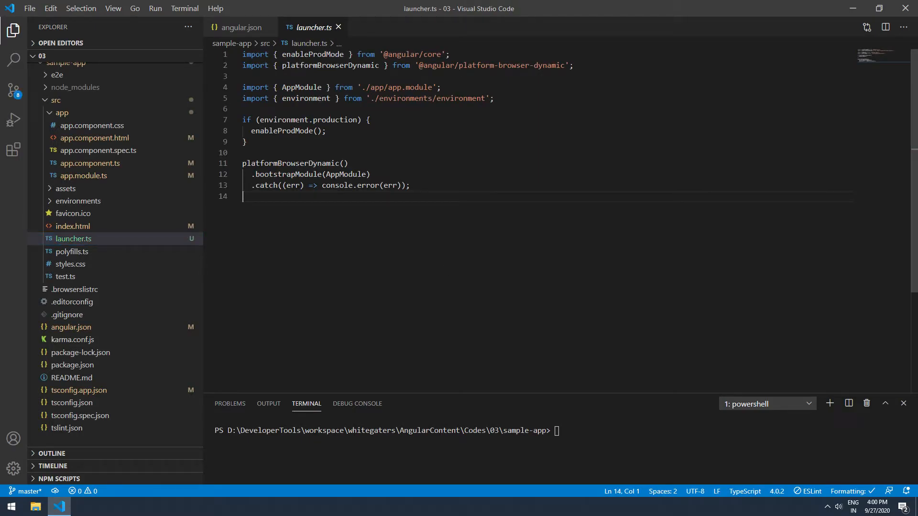
{"action": "mouse_move", "coordinate": [239, 27]}
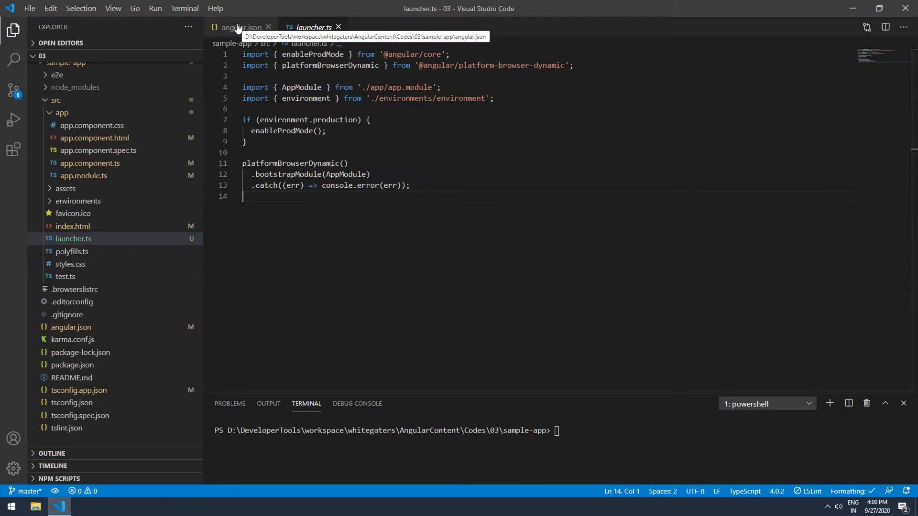
Change angular.json's main path from src/main.ts to src/launcher.ts
{"action": "left_click", "coordinate": [240, 27]}
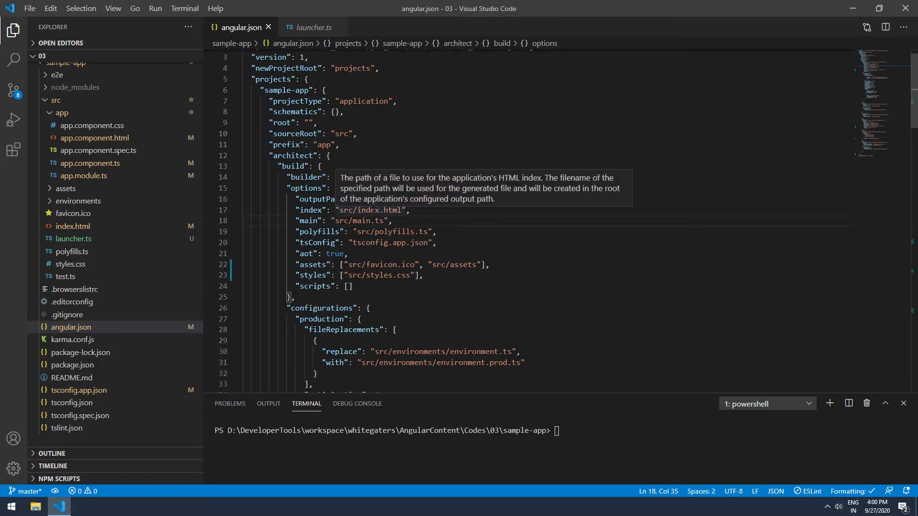
{"action": "double_click", "coordinate": [362, 220]}
{"action": "type", "text": "lau"}
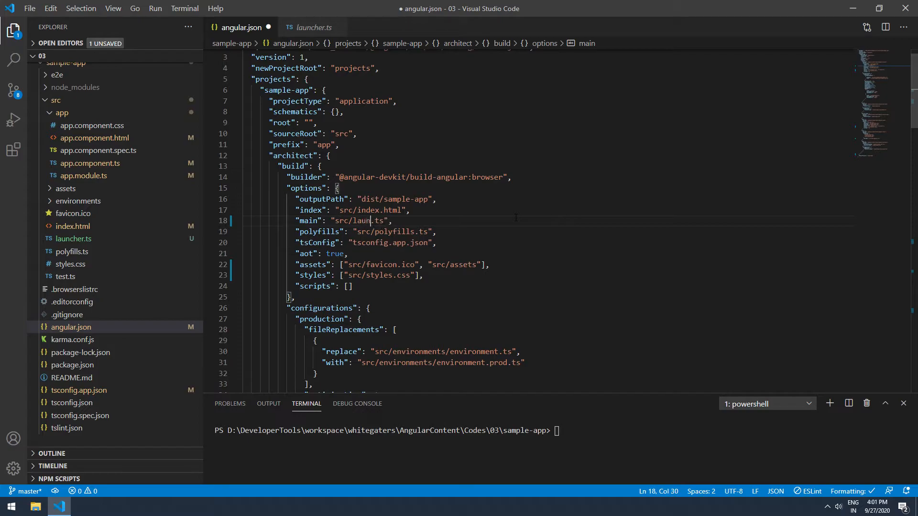
{"action": "type", "text": "cher"}
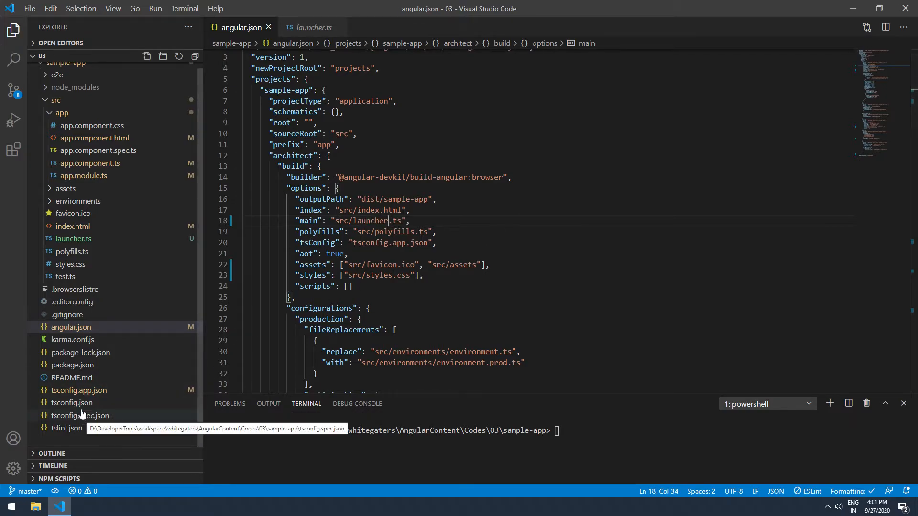
{"action": "left_click", "coordinate": [79, 390]}
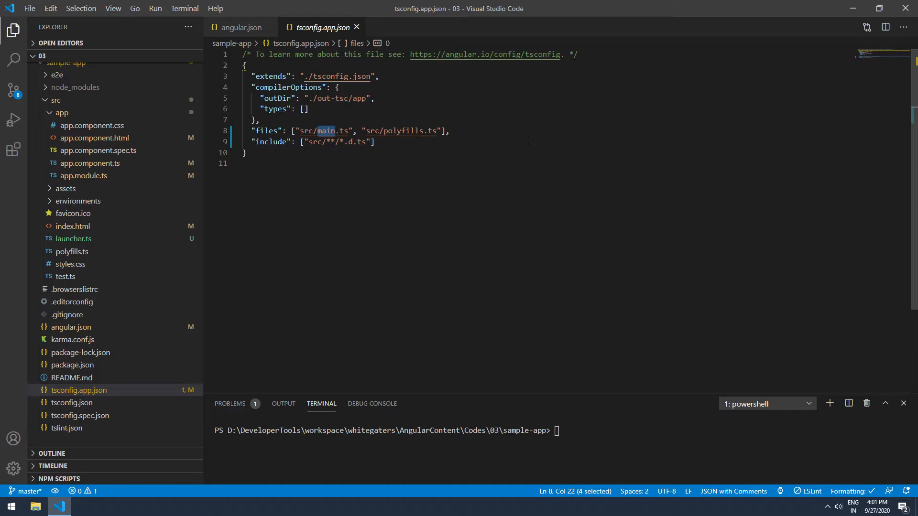
Update tsconfig.app.json to list src/launcher.ts and save it
{"action": "type", "text": "launcher"}
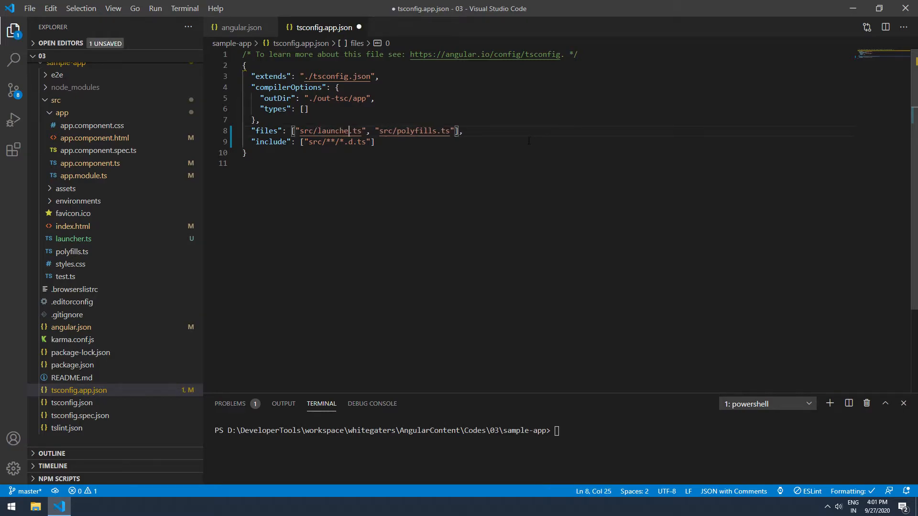
{"action": "key", "text": "ctrl+s"}
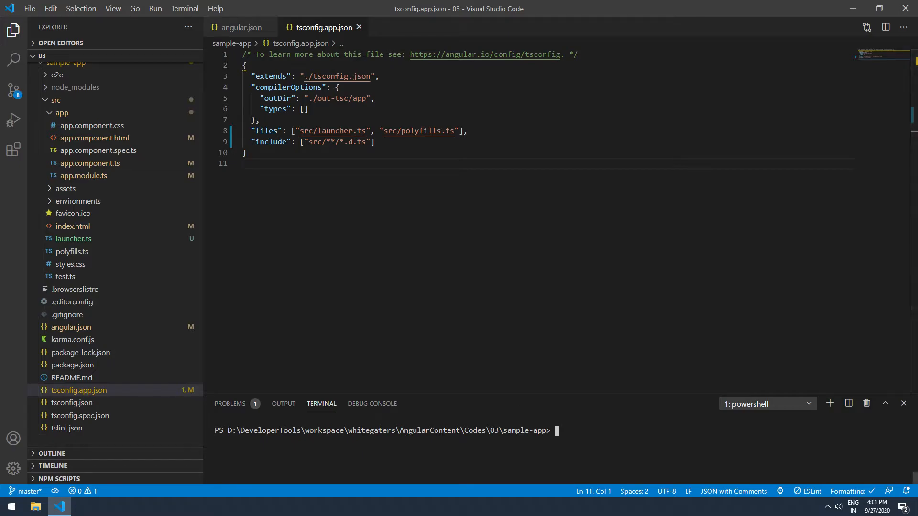
Start the dev server with 'ng serve -o' in the terminal
{"action": "type", "text": "n"}
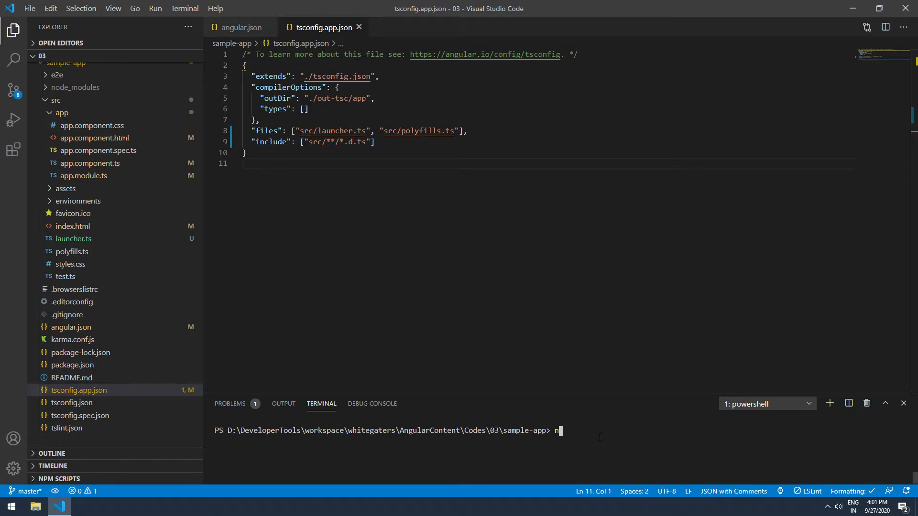
{"action": "type", "text": "g serve -o"}
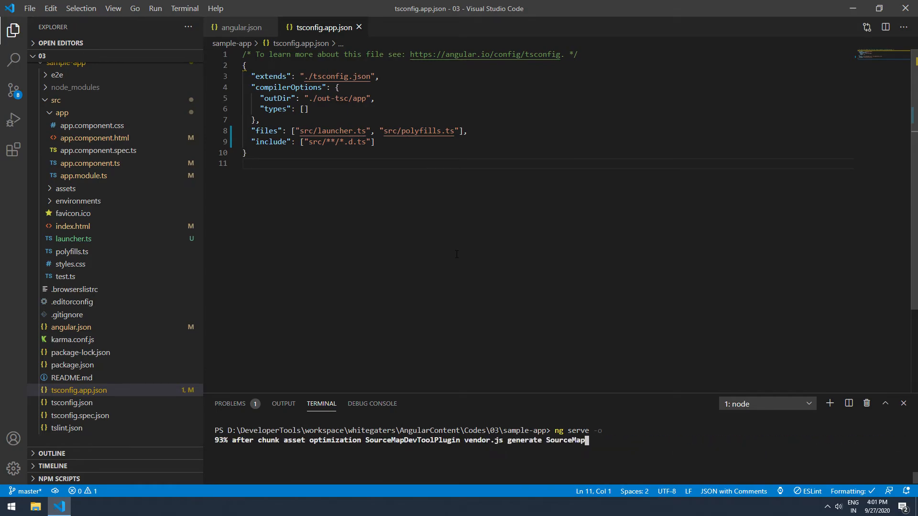
{"action": "left_click", "coordinate": [82, 507]}
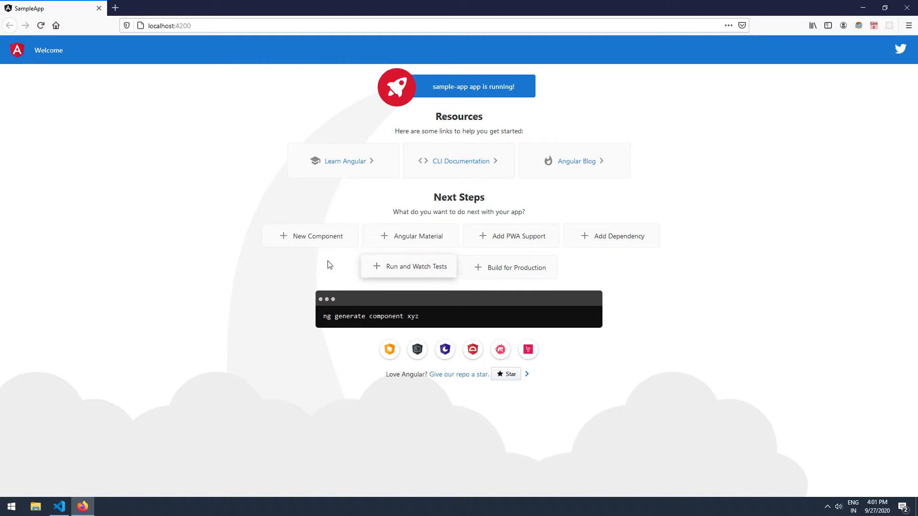
{"action": "mouse_move", "coordinate": [124, 227]}
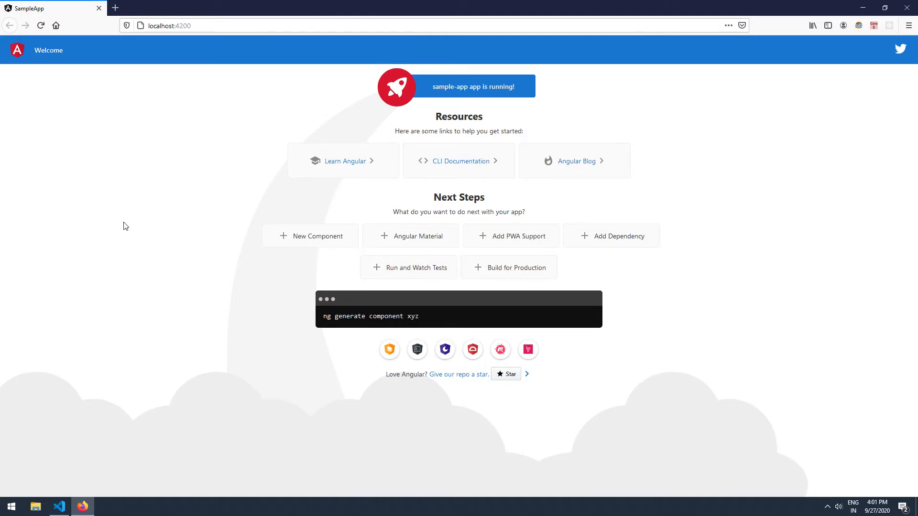
{"action": "mouse_move", "coordinate": [149, 251]}
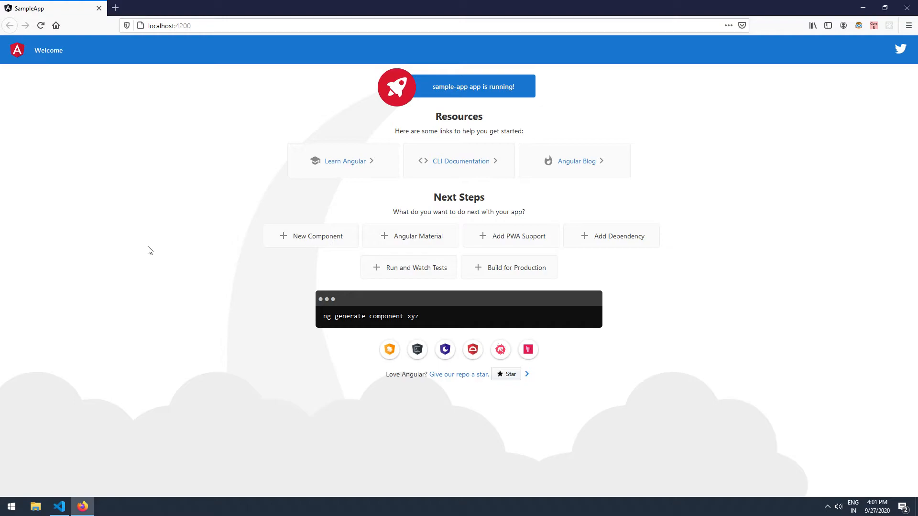
Return from the browser to Visual Studio Code
{"action": "left_click", "coordinate": [58, 506]}
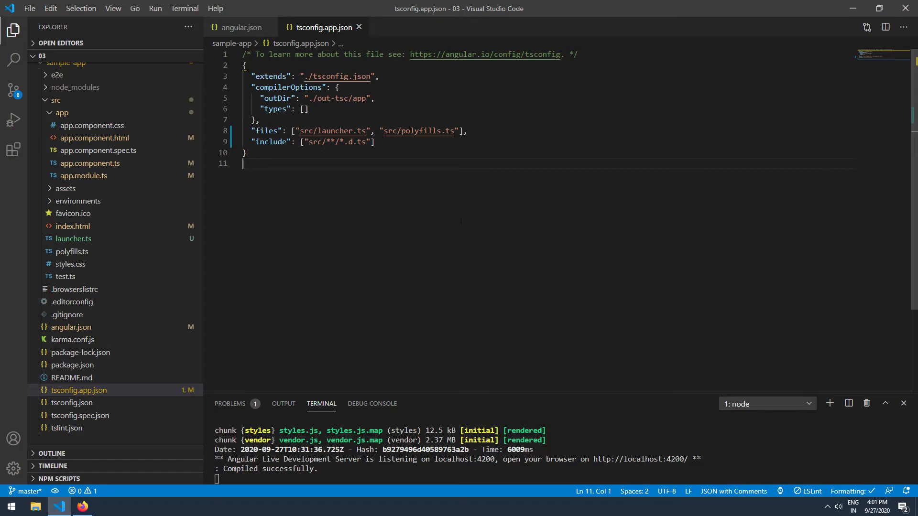
{"action": "mouse_move", "coordinate": [84, 244]}
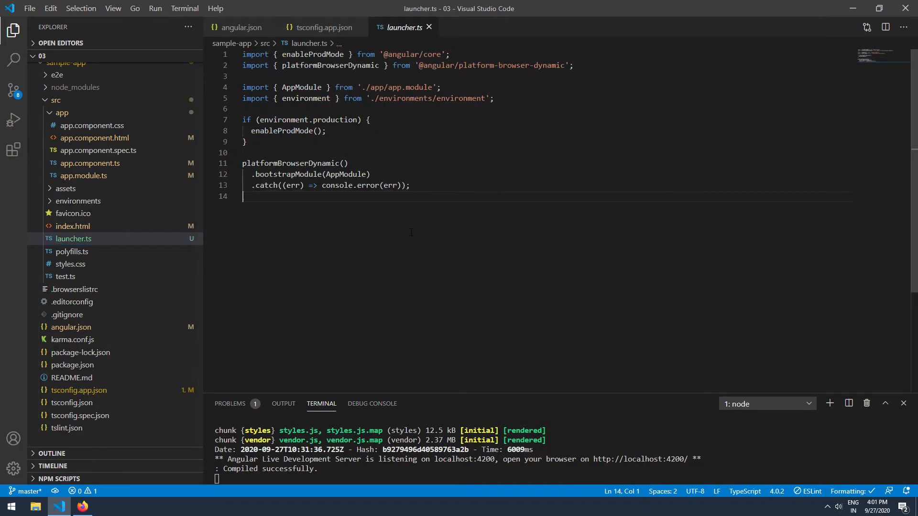
Inspect AppModule's definition, then place the caret after AppModule in launcher.ts
{"action": "double_click", "coordinate": [345, 174]}
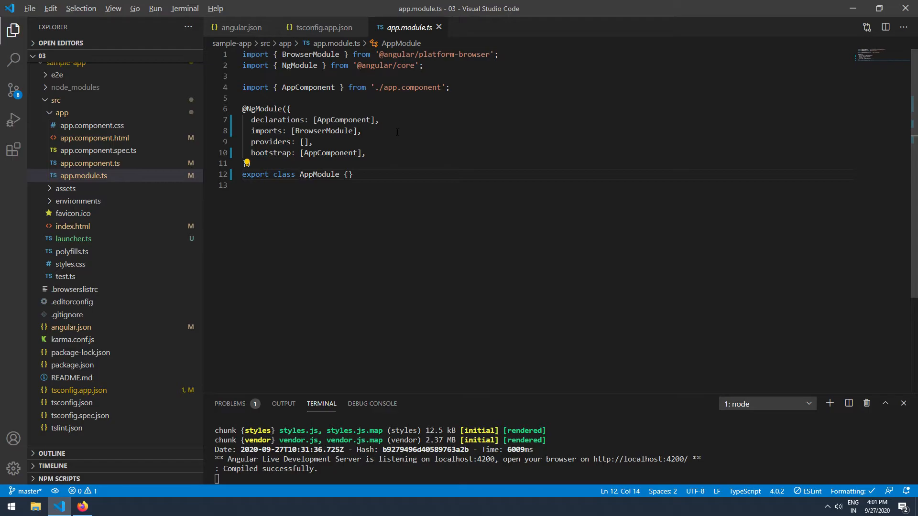
{"action": "left_click", "coordinate": [73, 239]}
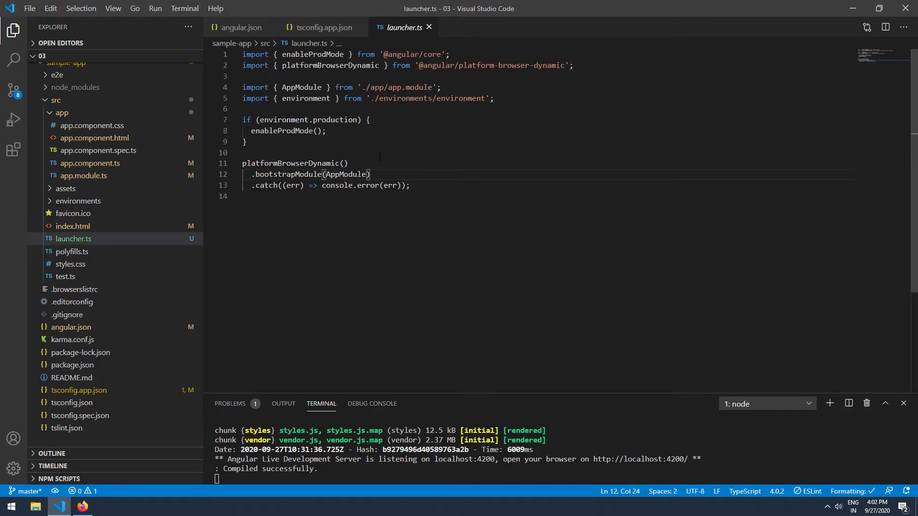
{"action": "mouse_move", "coordinate": [345, 174]}
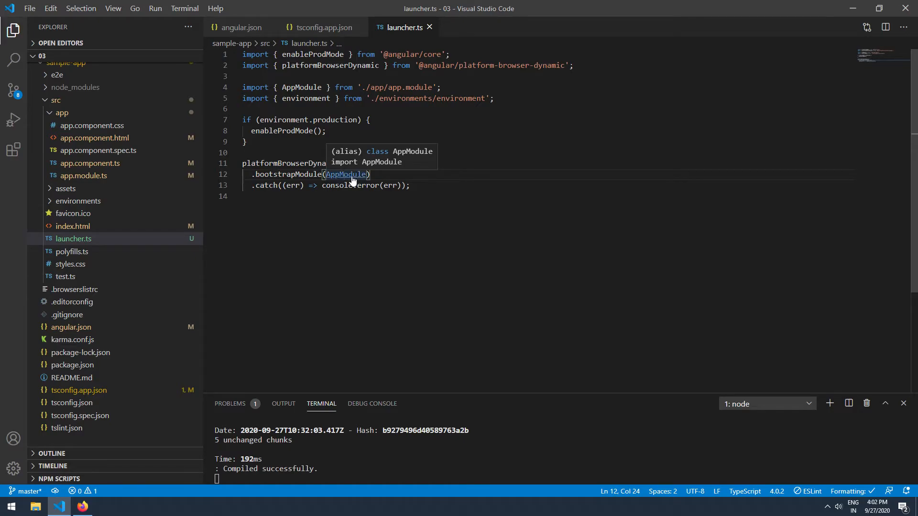
{"action": "left_click", "coordinate": [346, 174]}
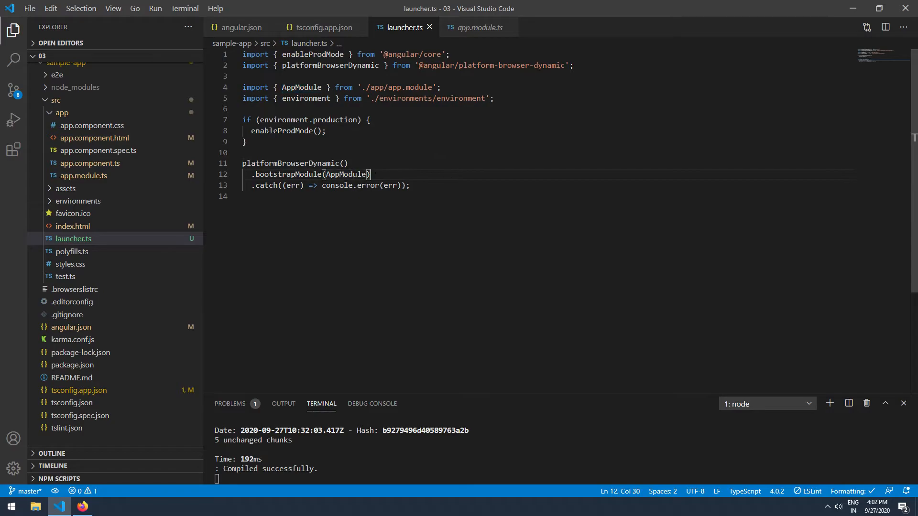
Rename AppModule to BaseModule in launcher.ts's bootstrap call and import
{"action": "type", "text": "Base"}
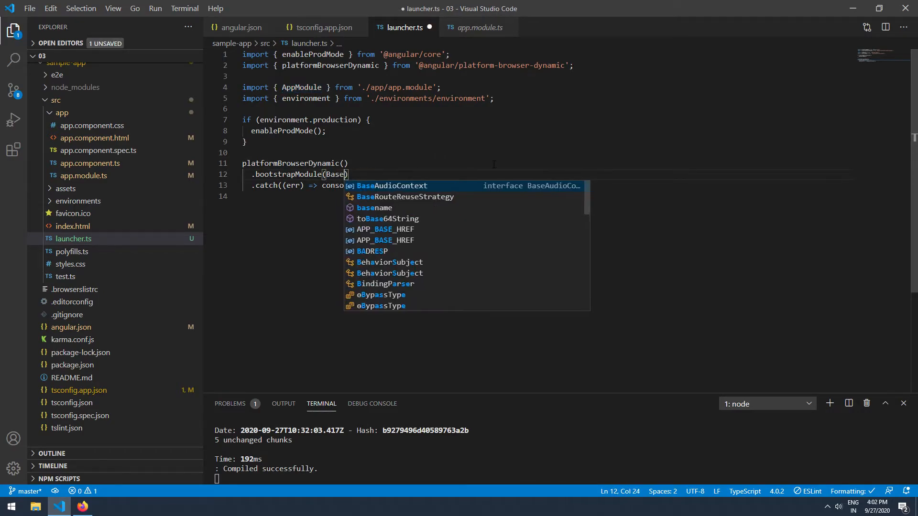
{"action": "type", "text": "Module"}
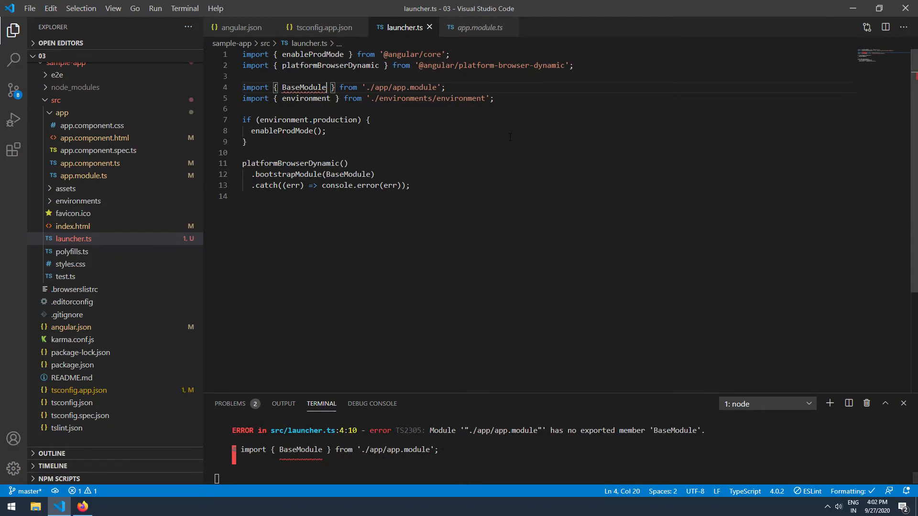
{"action": "double_click", "coordinate": [304, 87]}
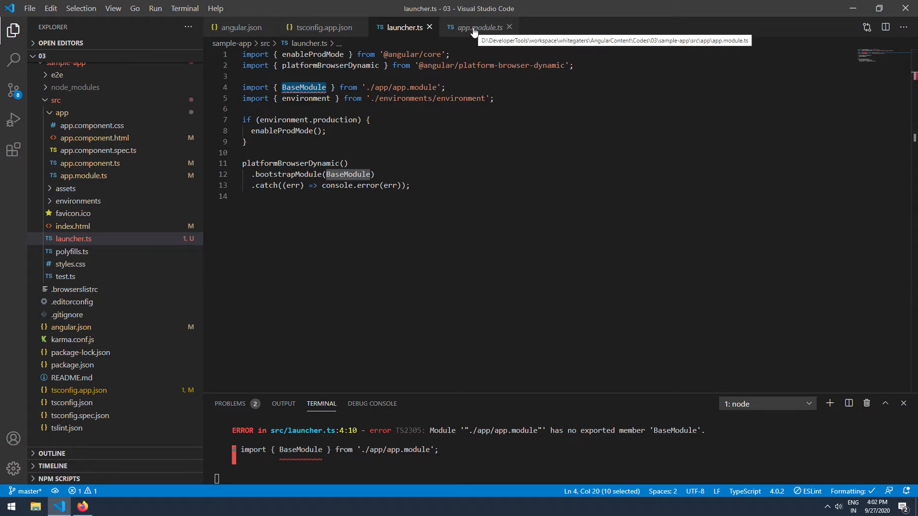
Rename the exported AppModule class to BaseModule in app.module.ts and save
{"action": "left_click", "coordinate": [479, 27]}
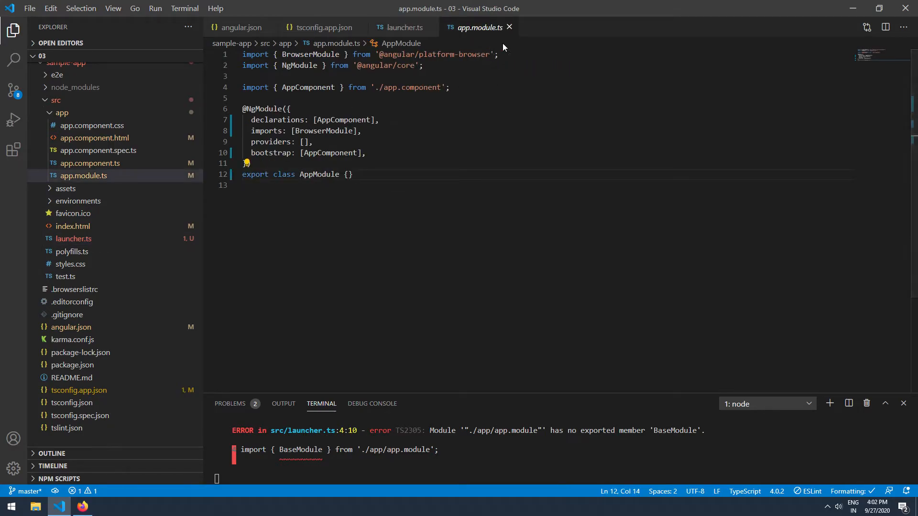
{"action": "double_click", "coordinate": [318, 174]}
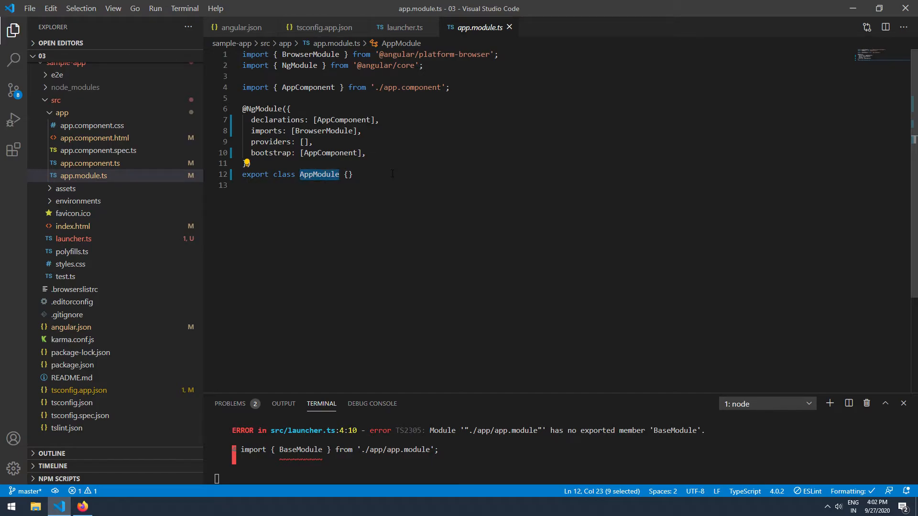
{"action": "type", "text": "BaseModule"}
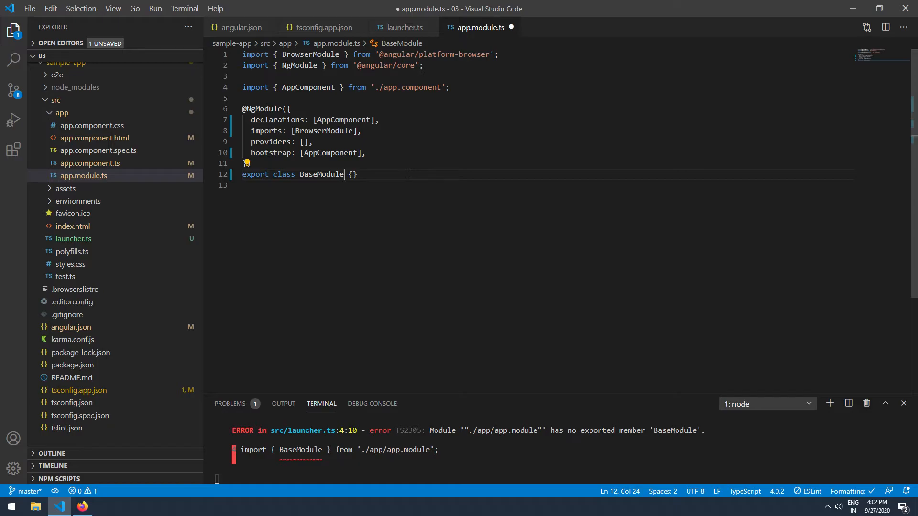
{"action": "key", "text": "ctrl+s"}
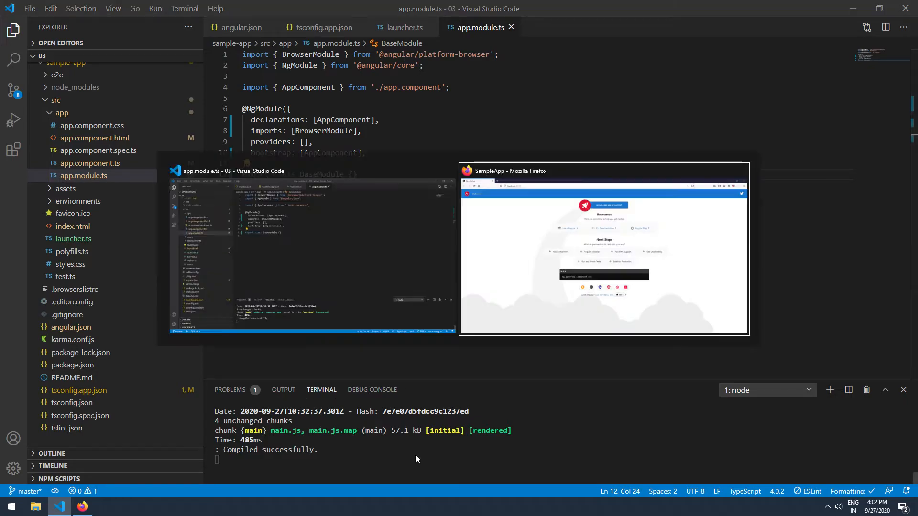
Check the sample-app page in Firefox, then return to Visual Studio Code
{"action": "left_click", "coordinate": [603, 249]}
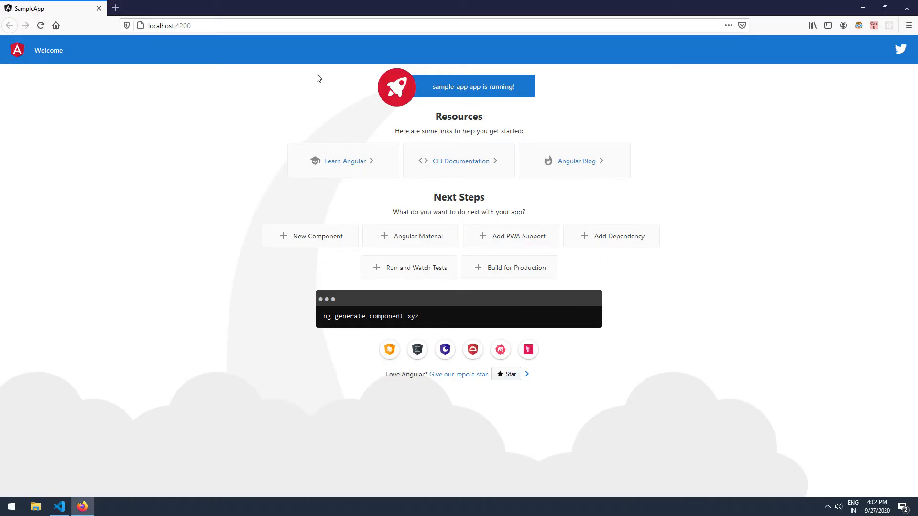
{"action": "mouse_move", "coordinate": [222, 86]}
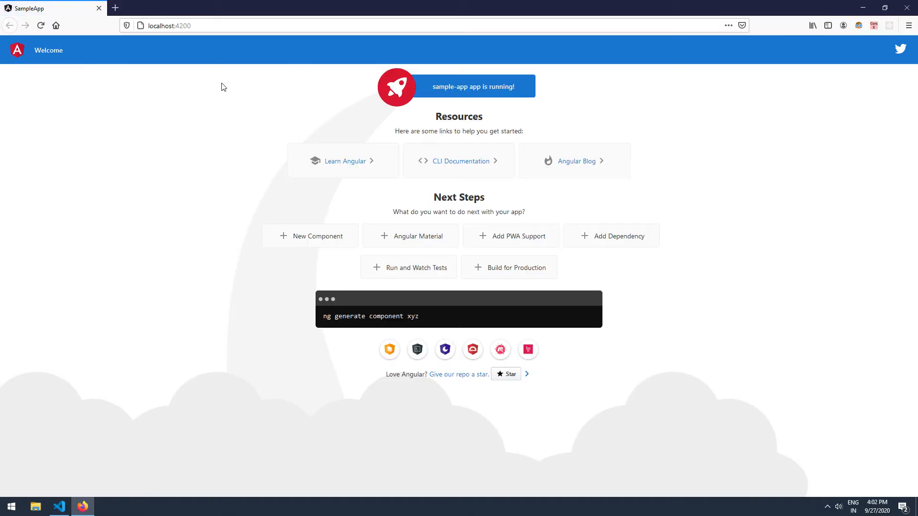
{"action": "mouse_move", "coordinate": [130, 226]}
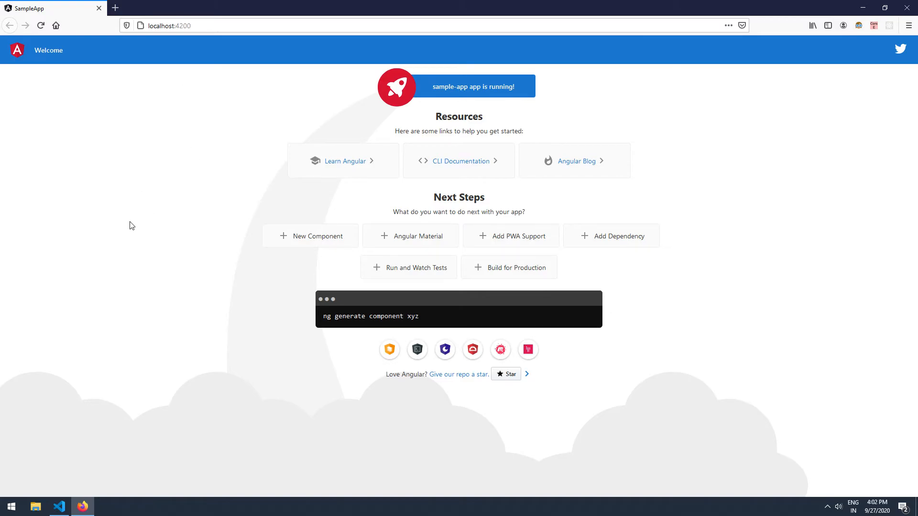
{"action": "left_click", "coordinate": [57, 506]}
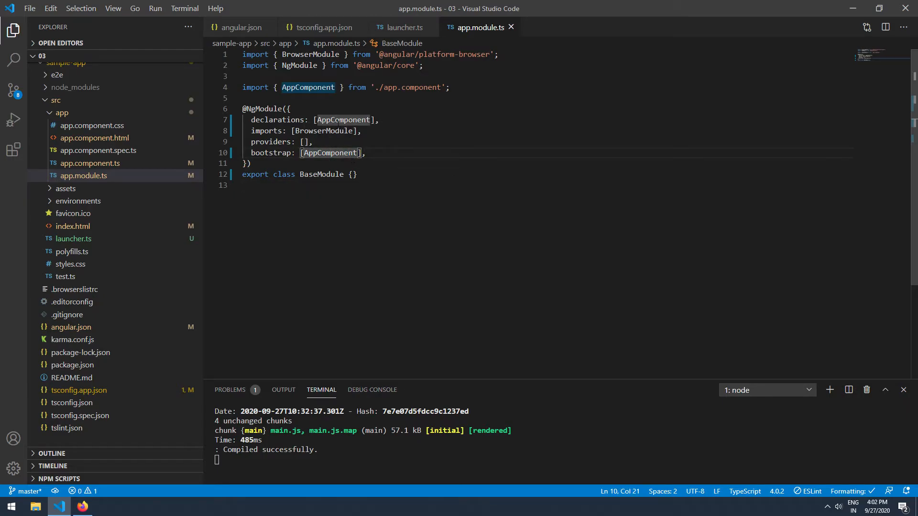
Replace AppComponent with BaseComponent in the app.module.ts declarations list
{"action": "double_click", "coordinate": [342, 120]}
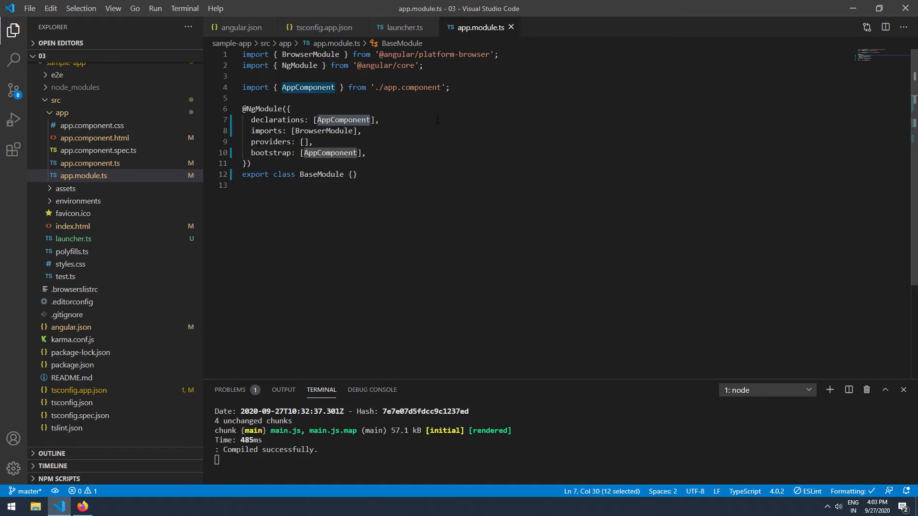
{"action": "type", "text": "BaseCompo"}
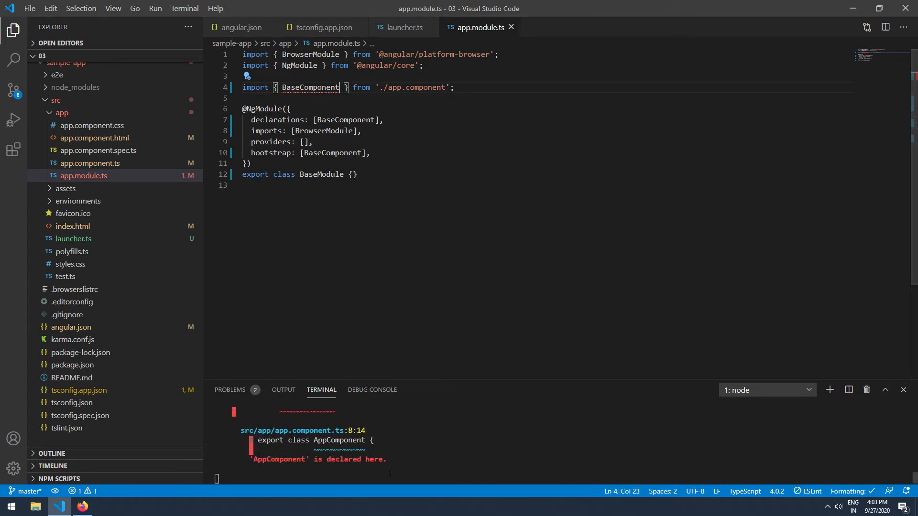
{"action": "mouse_move", "coordinate": [112, 165]}
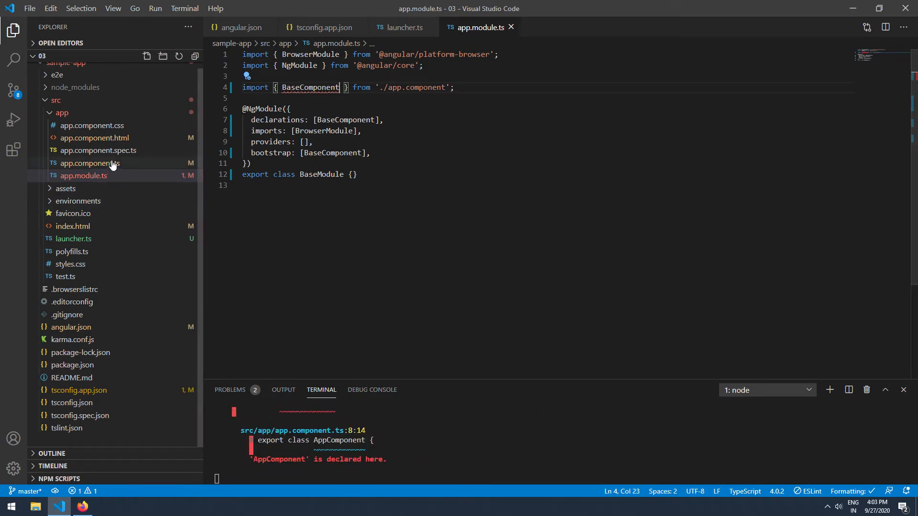
{"action": "left_click", "coordinate": [90, 163]}
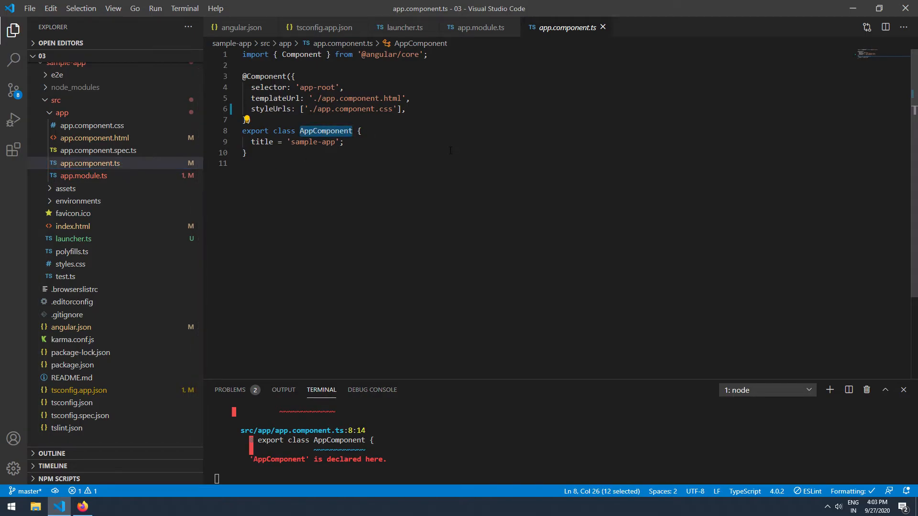
Rename the AppComponent class to BaseComponent in app.component.ts and save
{"action": "type", "text": "BaseComponent"}
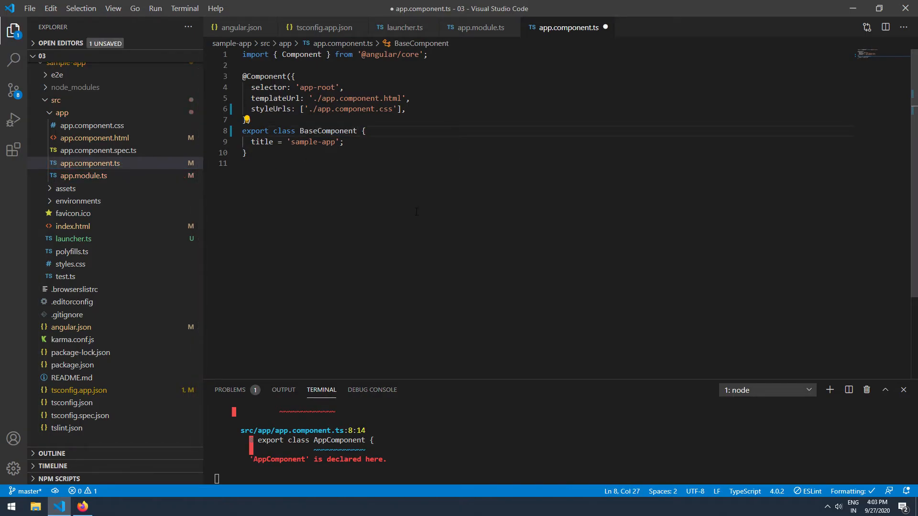
{"action": "key", "text": "ctrl+s"}
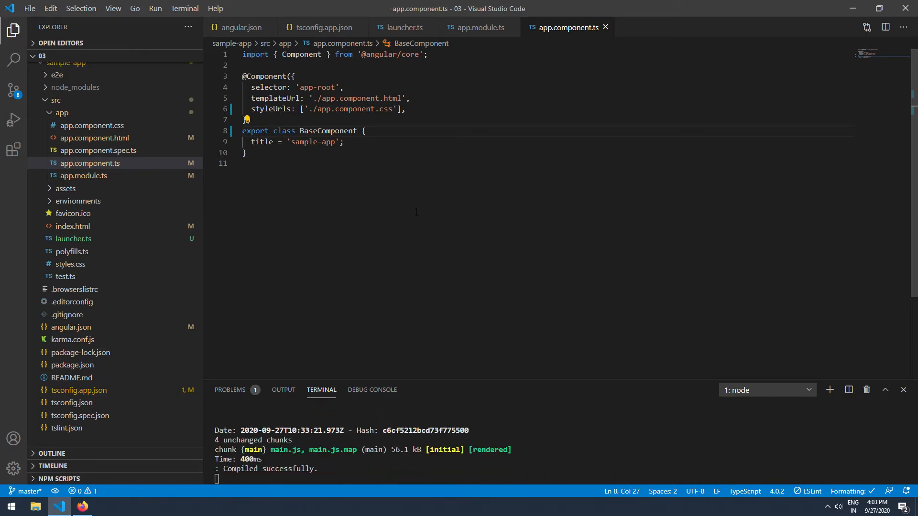
{"action": "mouse_move", "coordinate": [436, 469]}
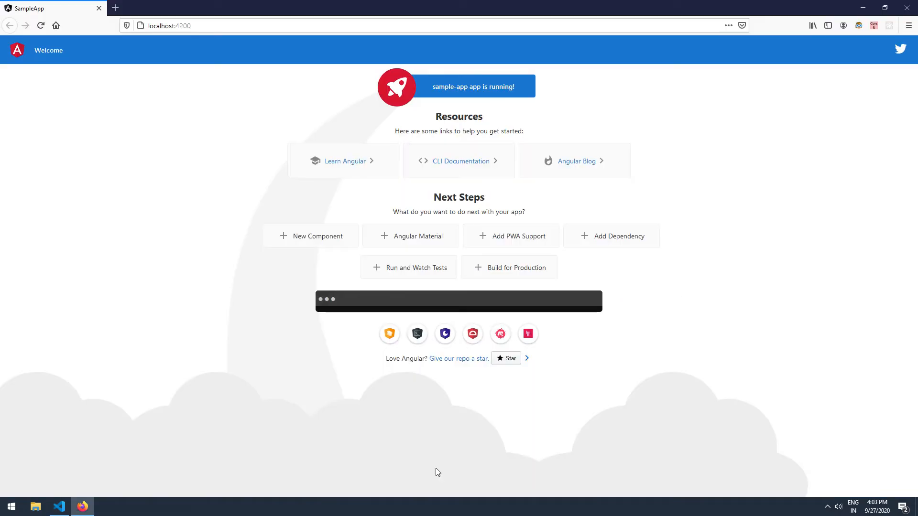
{"action": "mouse_move", "coordinate": [91, 139]}
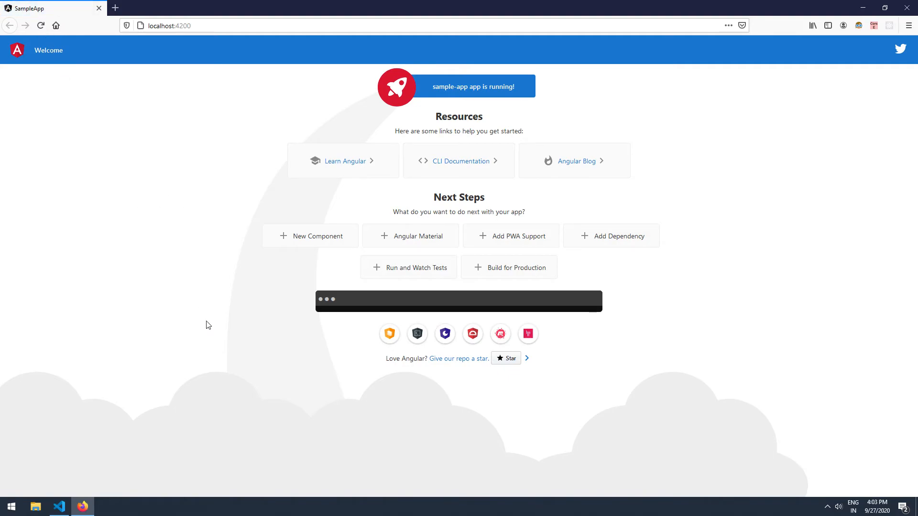
{"action": "mouse_move", "coordinate": [152, 172]}
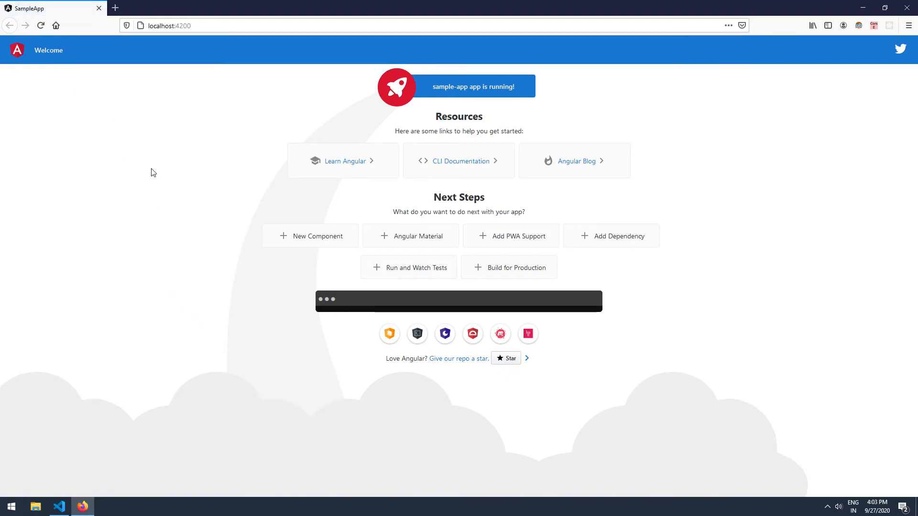
Switch to Firefox and reload localhost:4200 to confirm sample-app still runs
{"action": "key", "text": "alt+tab"}
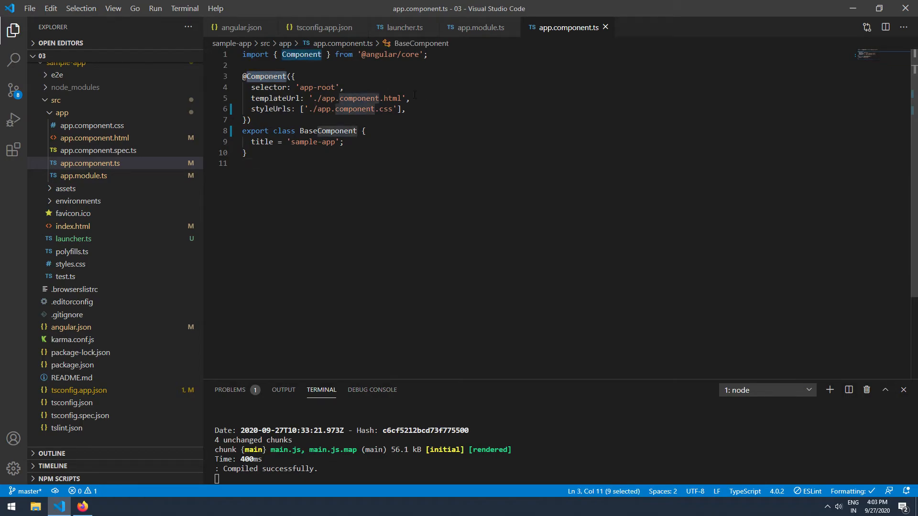
Replace templateUrl './app.component.html' with an inline template '<p>White Gaters</p>'
{"action": "left_click", "coordinate": [410, 97]}
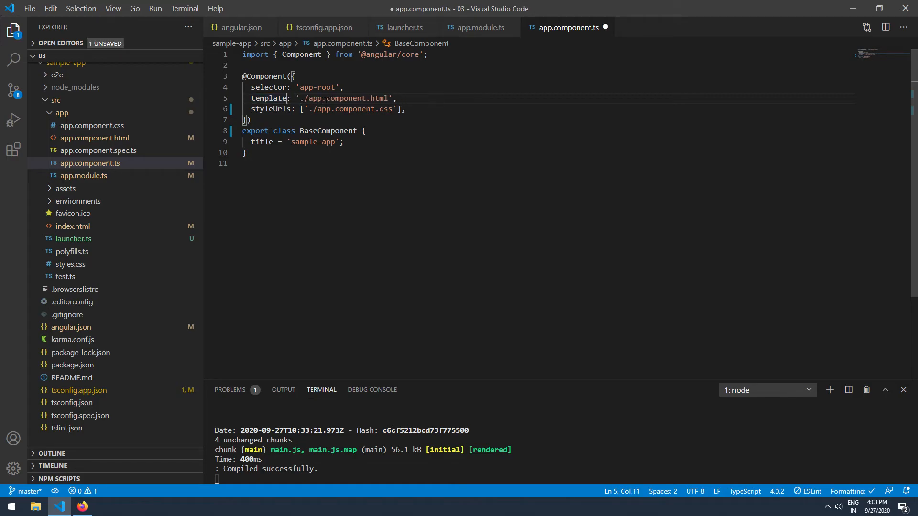
{"action": "left_click_drag", "start_coordinate": [299, 98], "coordinate": [379, 98]}
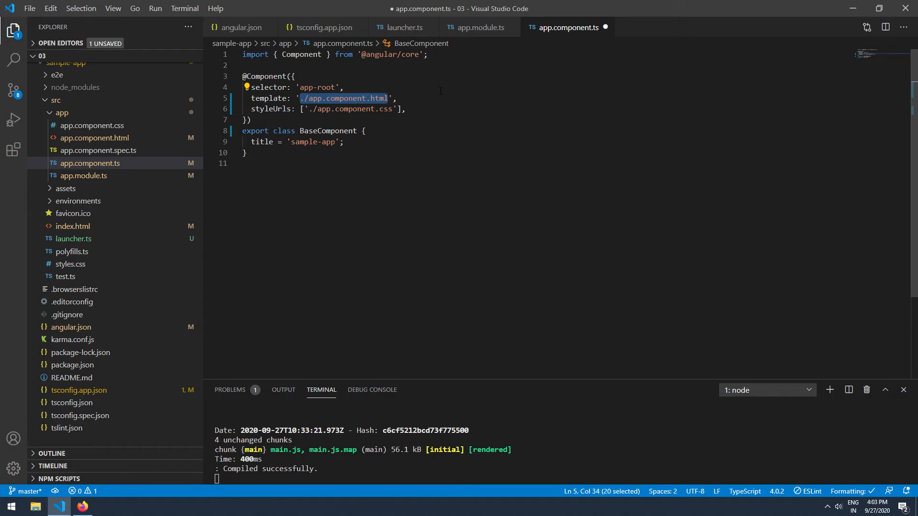
{"action": "type", "text": "<p>',"}
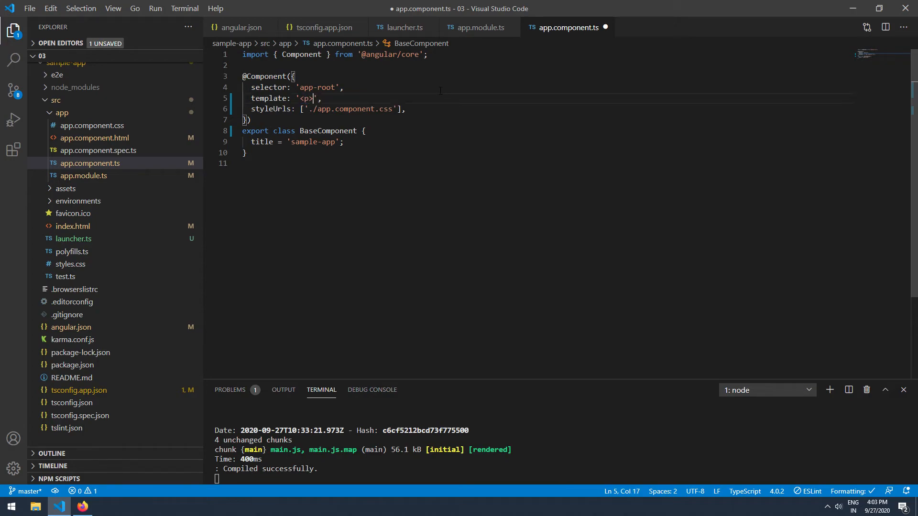
{"action": "type", "text": "White"}
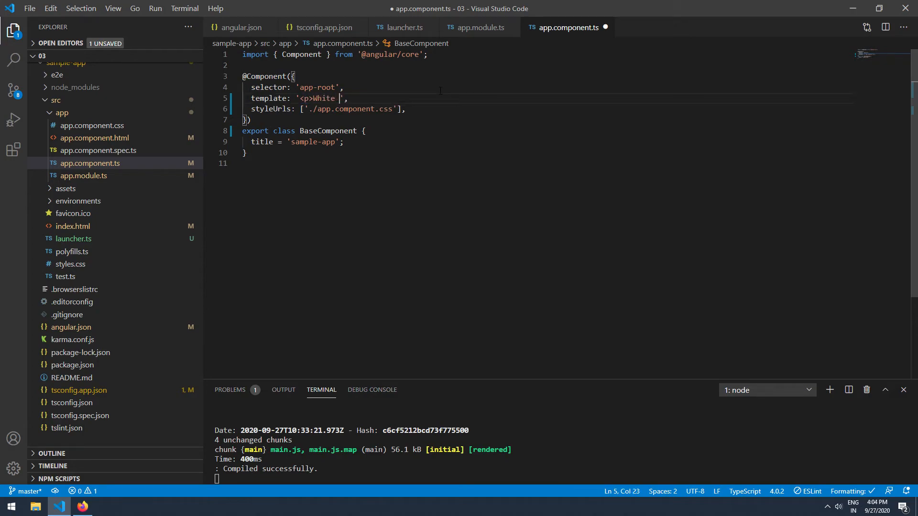
{"action": "type", "text": "Gaters</"}
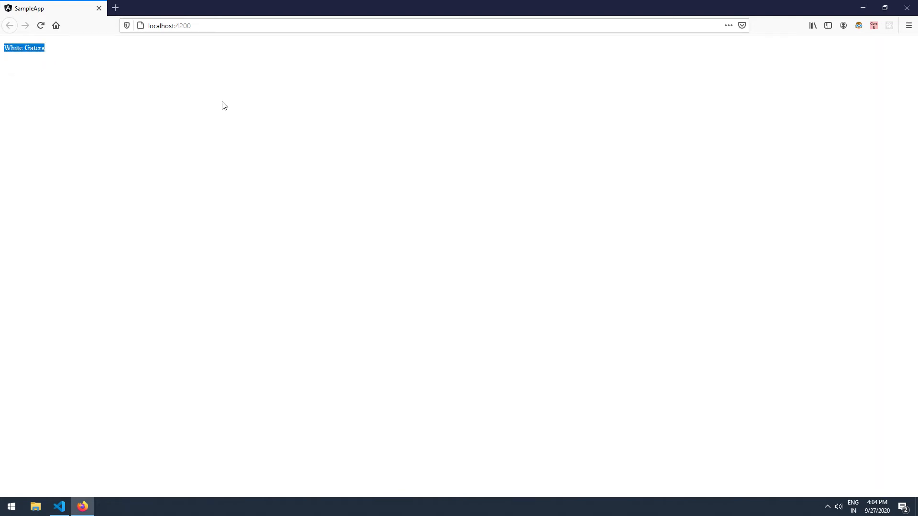
{"action": "mouse_move", "coordinate": [73, 57]}
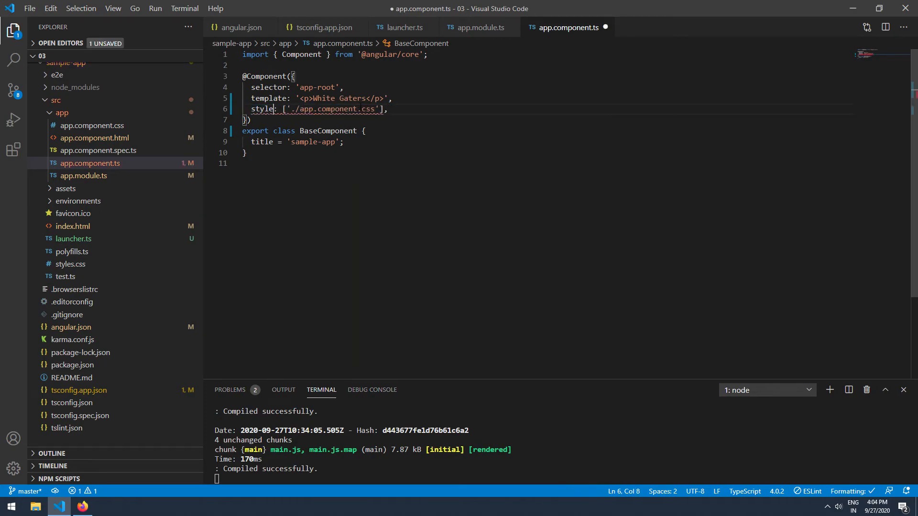
Replace styleUrls './app.component.css' with inline styles p{color:red}, then check Firefox
{"action": "type", "text": "s"}
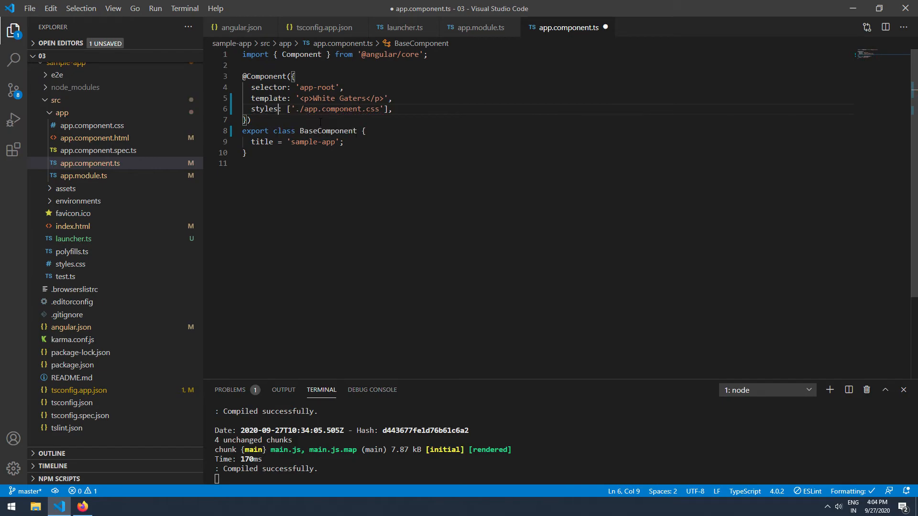
{"action": "left_click_drag", "start_coordinate": [300, 109], "coordinate": [362, 109]}
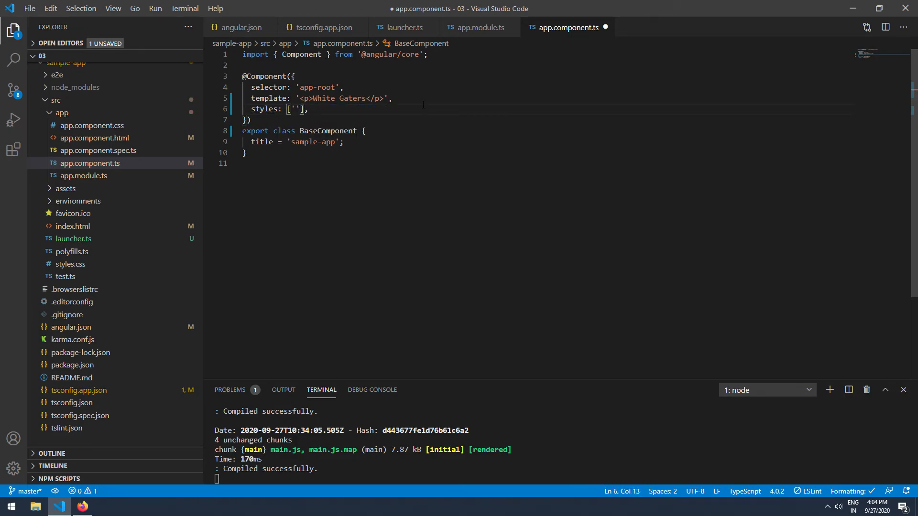
{"action": "type", "text": "p{color:red"}
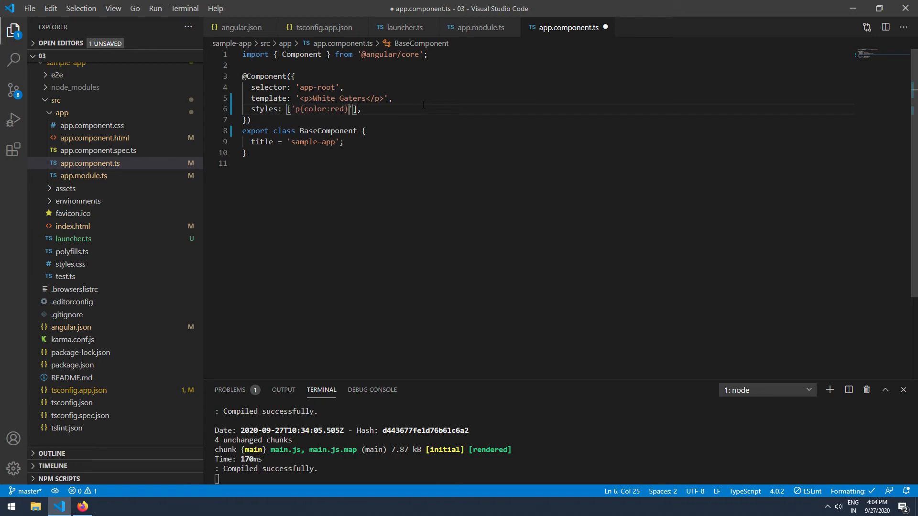
{"action": "left_click", "coordinate": [82, 506]}
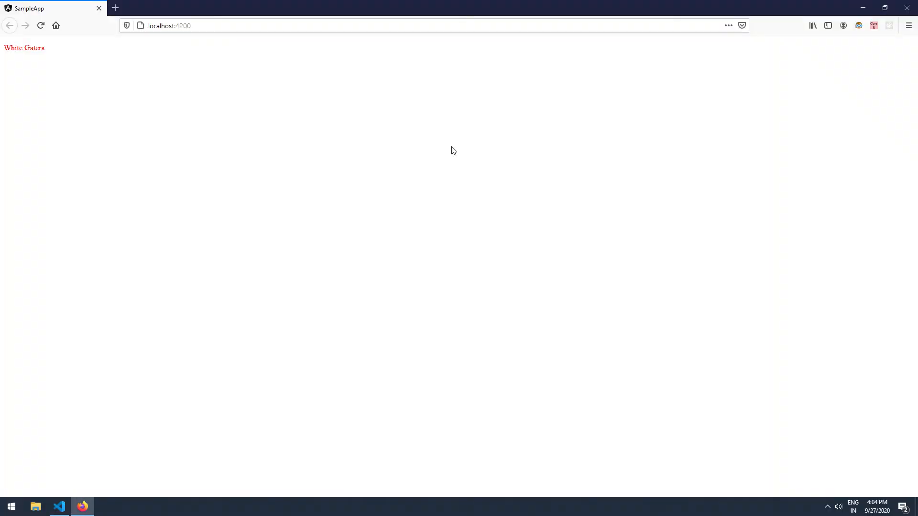
{"action": "mouse_move", "coordinate": [62, 54]}
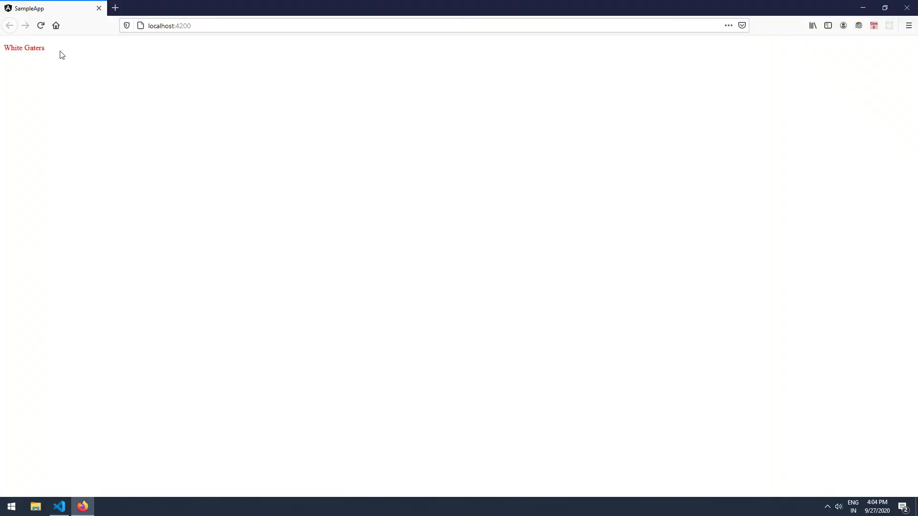
{"action": "left_click", "coordinate": [57, 507]}
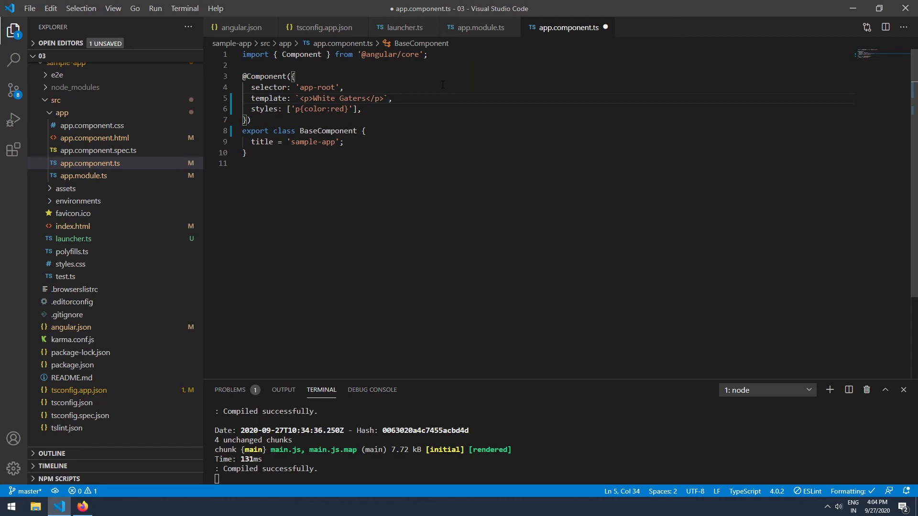
Add an 'Angular Tutorial' h1 heading on its own line above the White Gaters paragraph
{"action": "left_click", "coordinate": [299, 99]}
{"action": "type", "text": "<h1></h1>"}
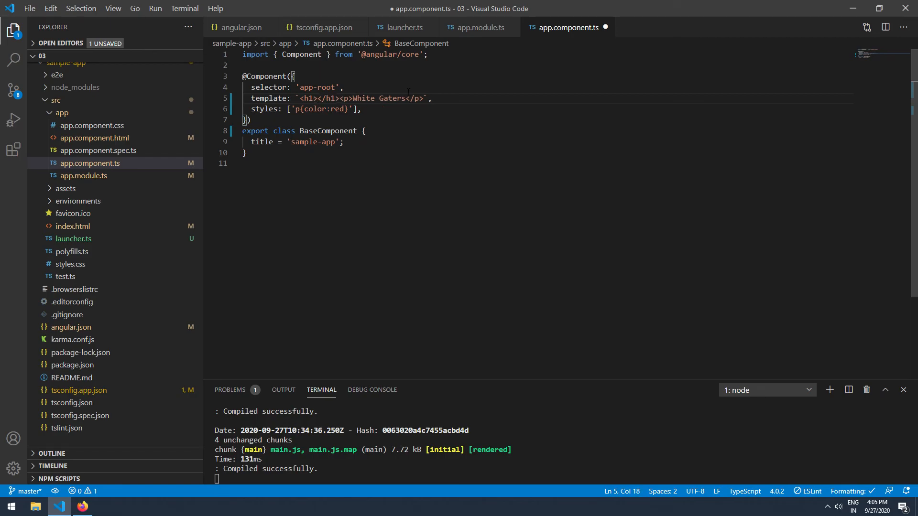
{"action": "type", "text": "Angular Tutorial"}
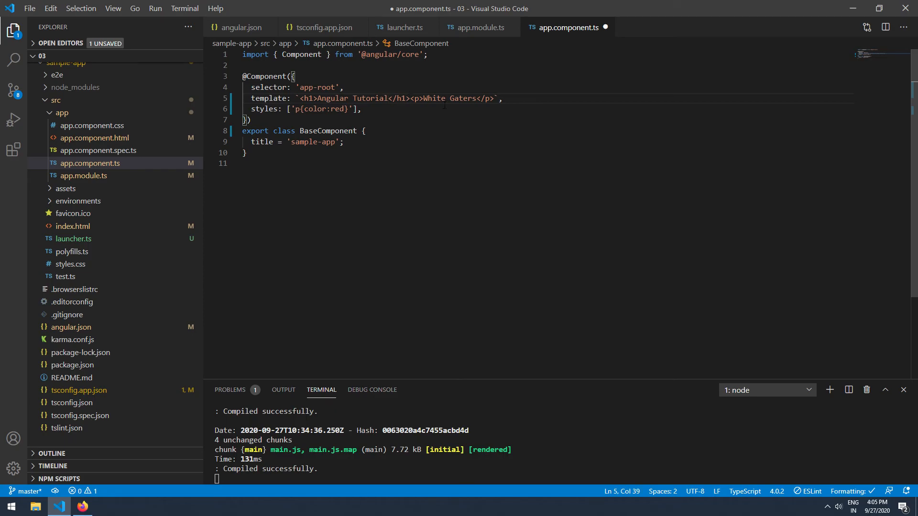
{"action": "key", "text": "Enter"}
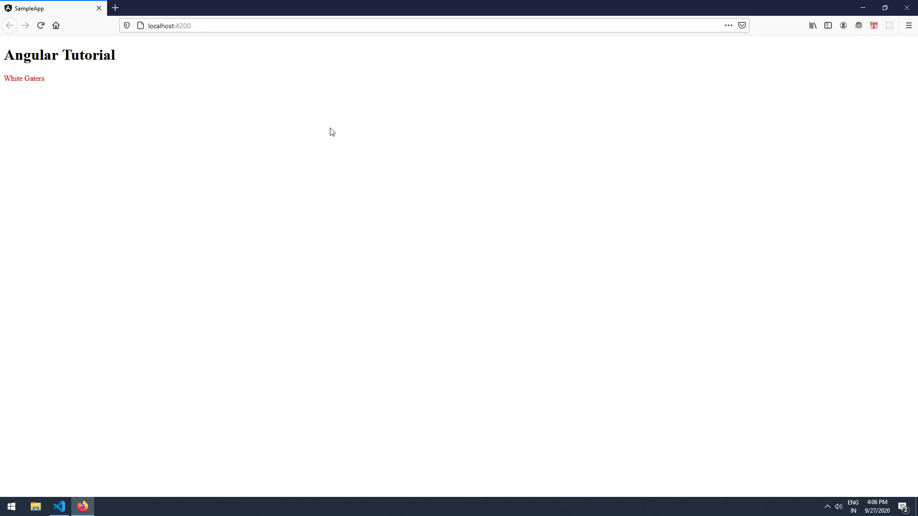
{"action": "left_click", "coordinate": [58, 506]}
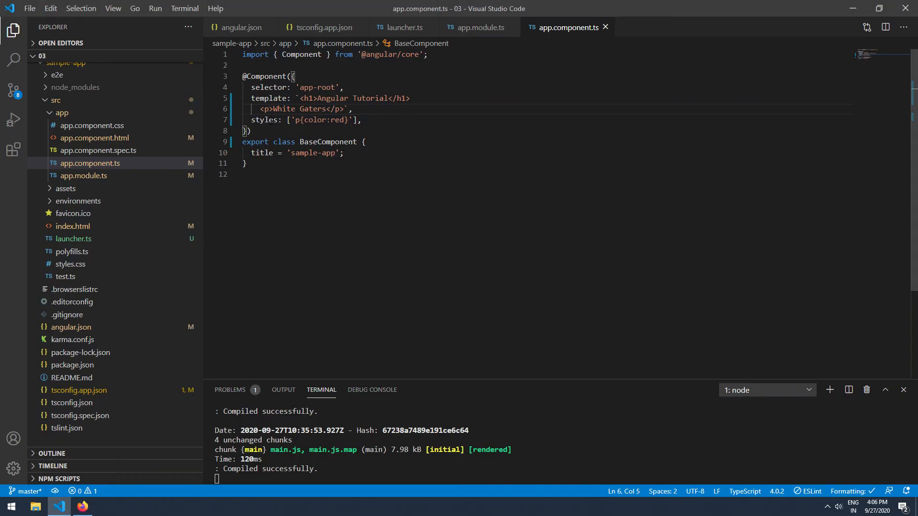